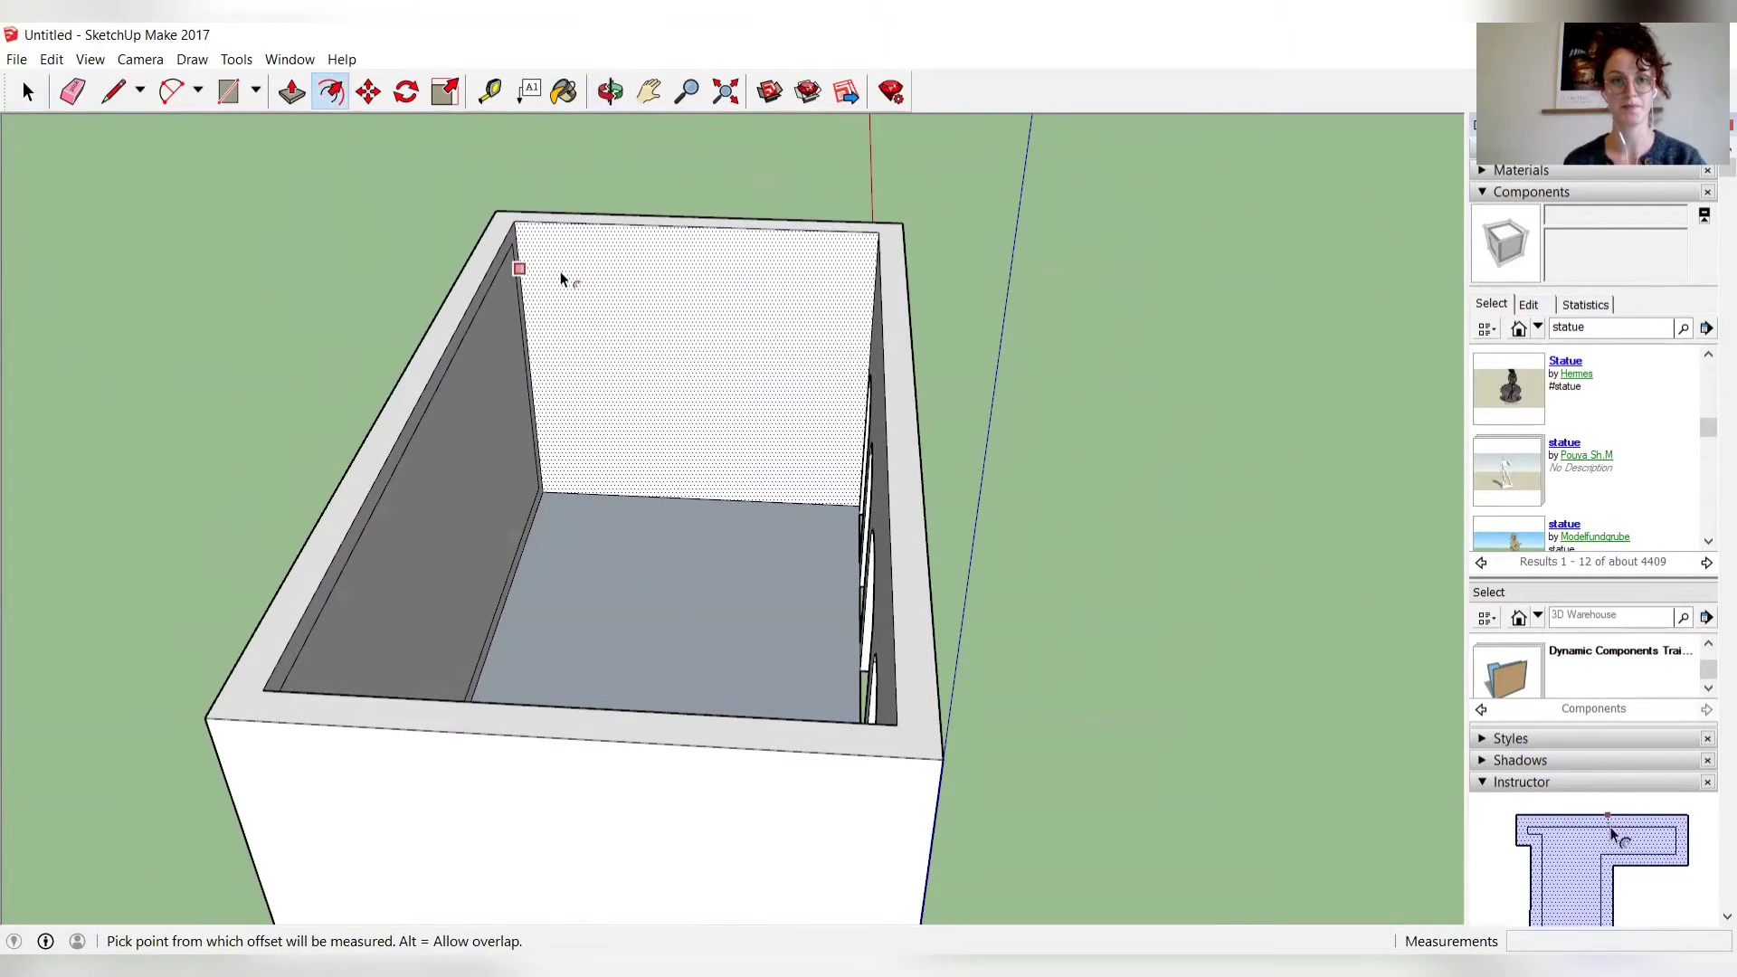
Step: Draw inset offset outlines on both end-wall inner faces, then view the whole arcaded building
click(520, 269)
text(0,)
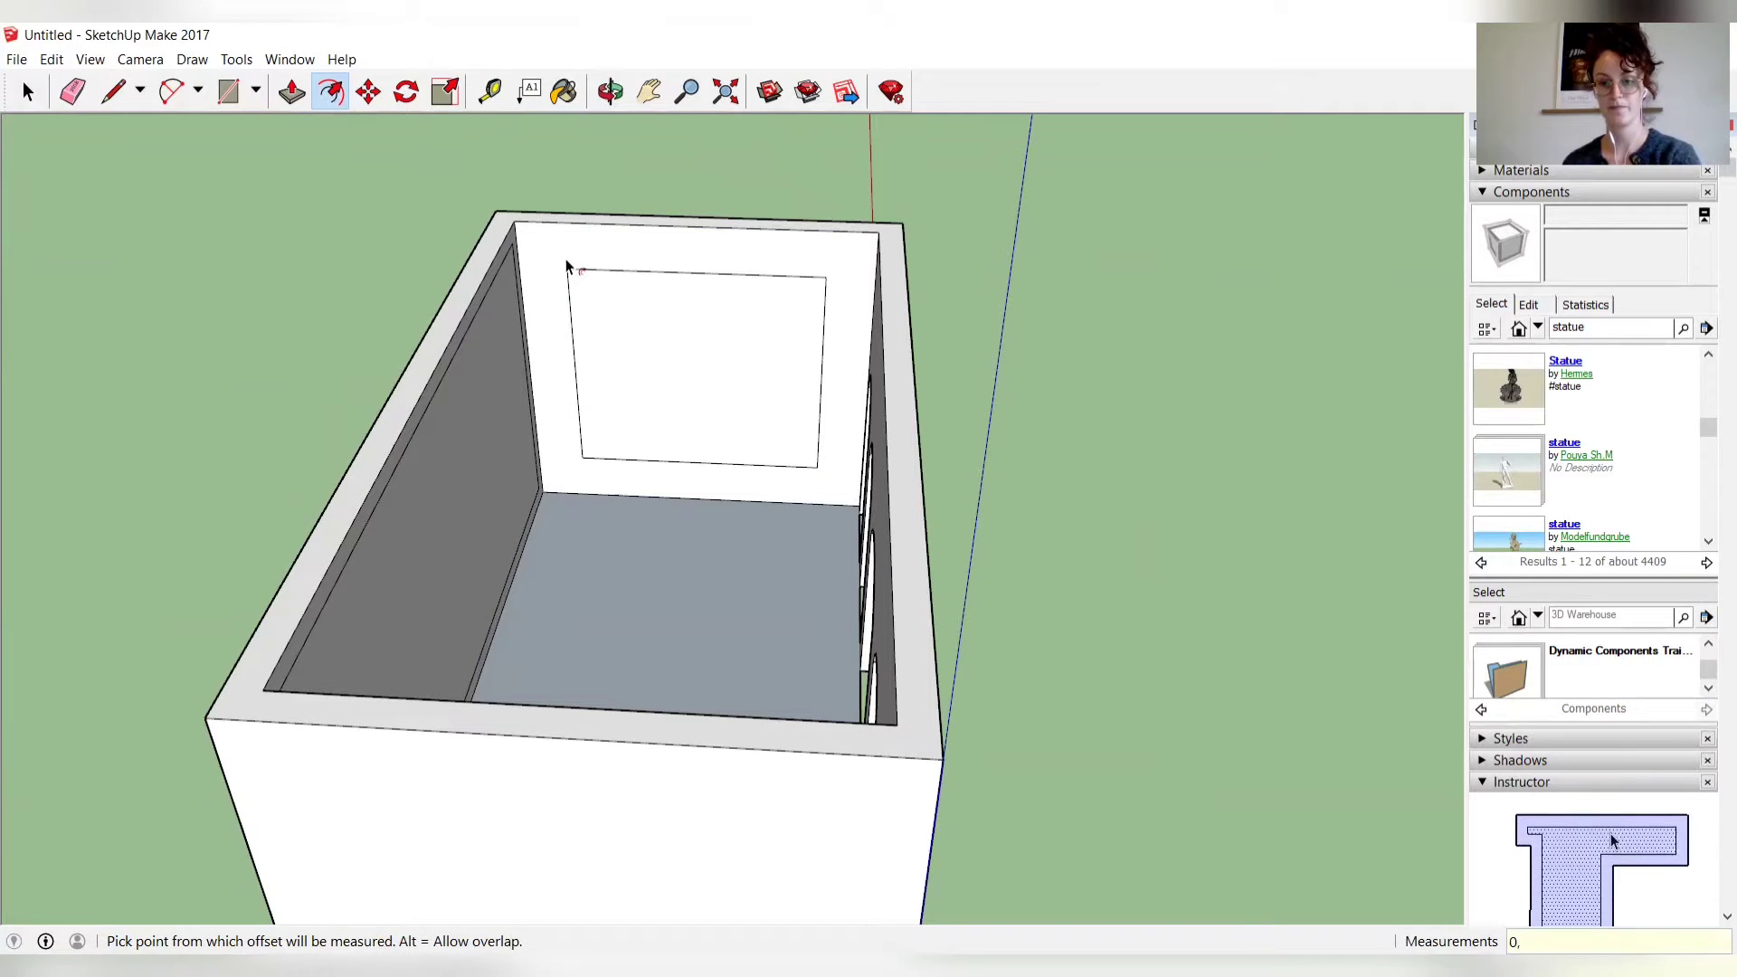
click(608, 91)
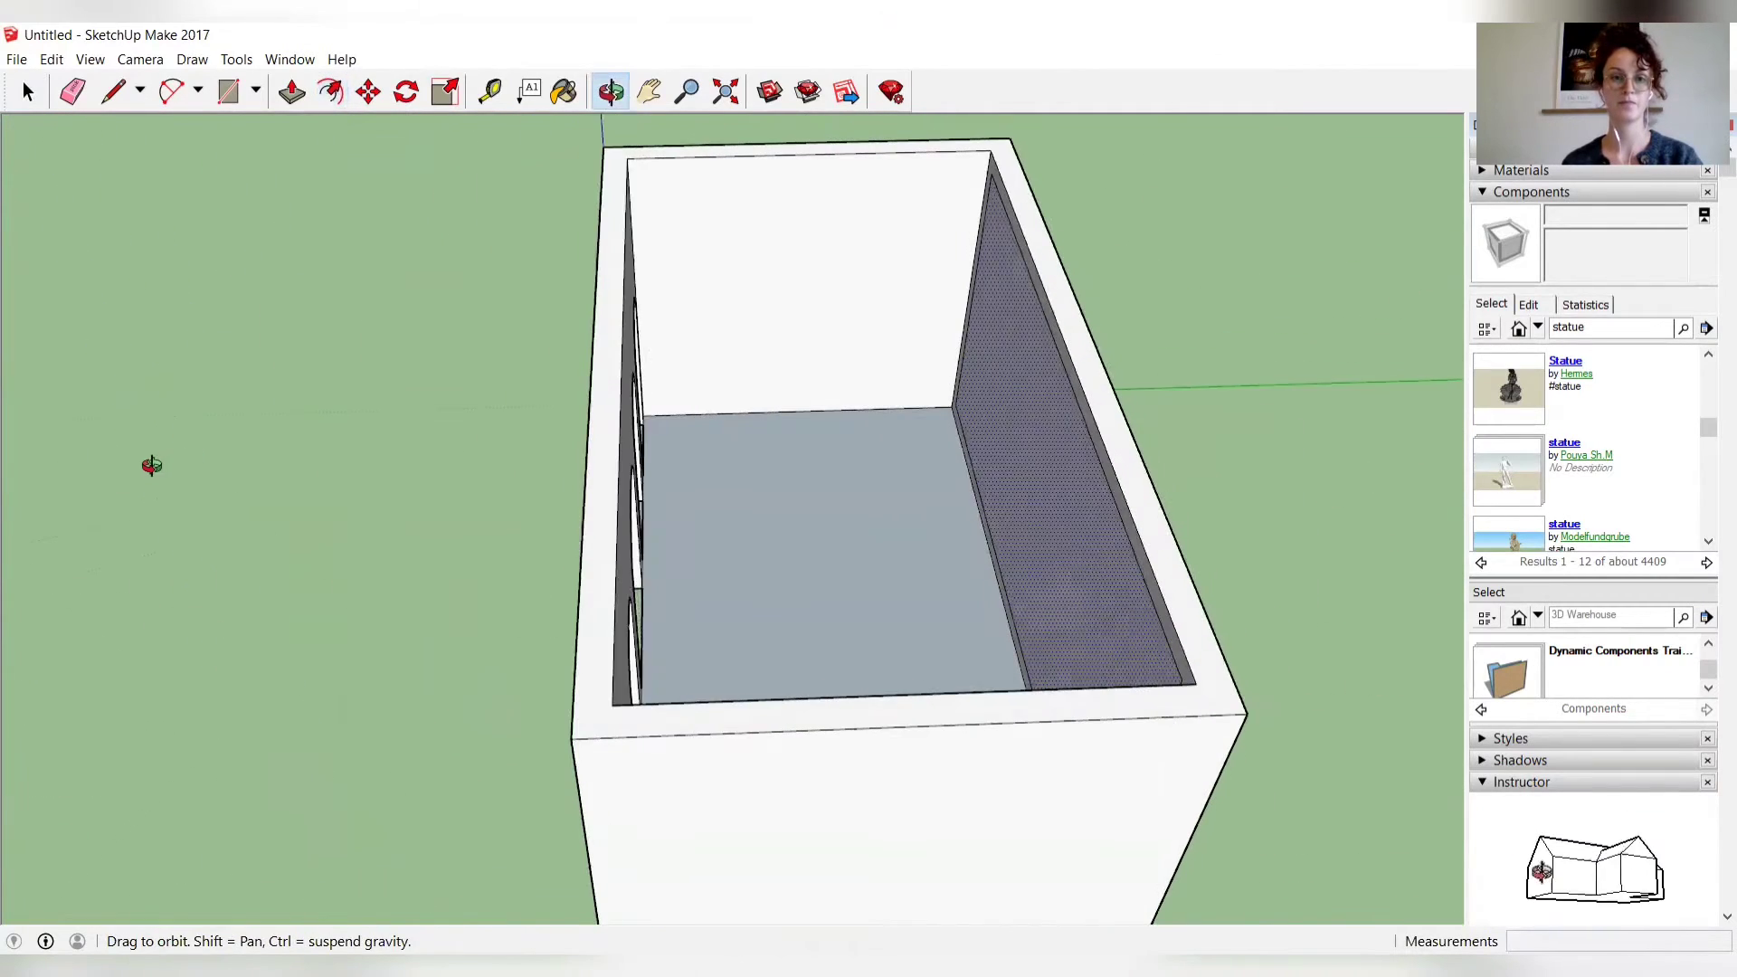
click(329, 90)
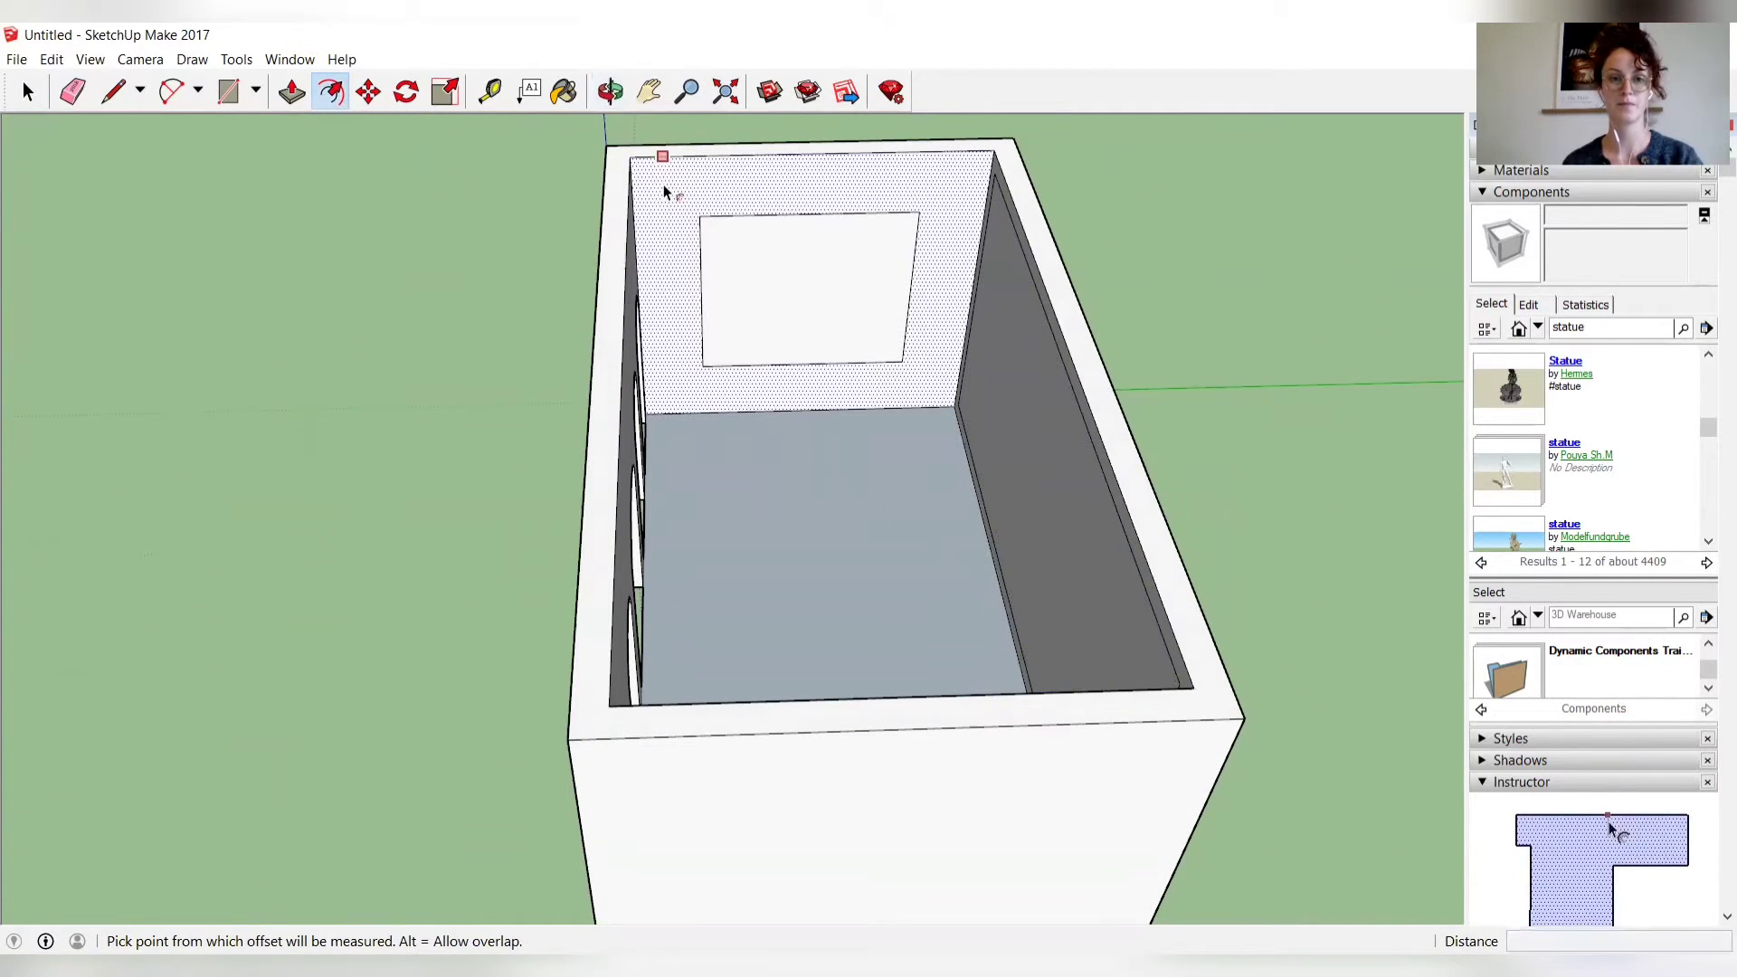
mouse_move(664, 190)
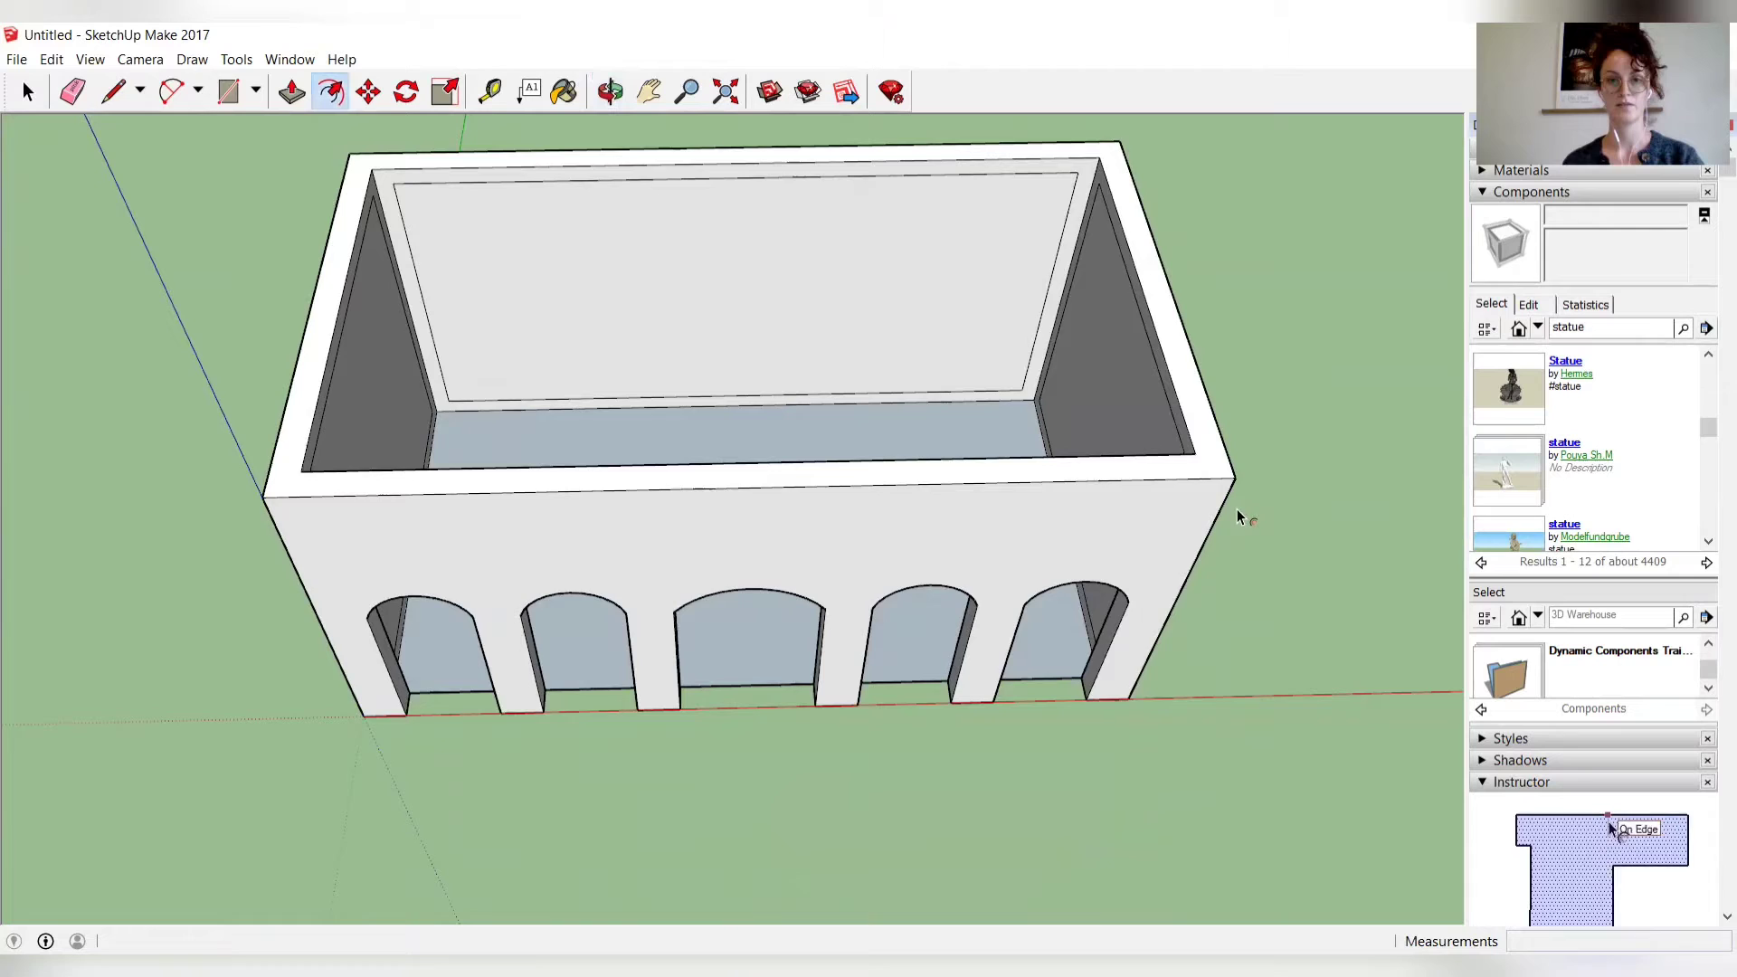
drag(776, 443, 443, 433)
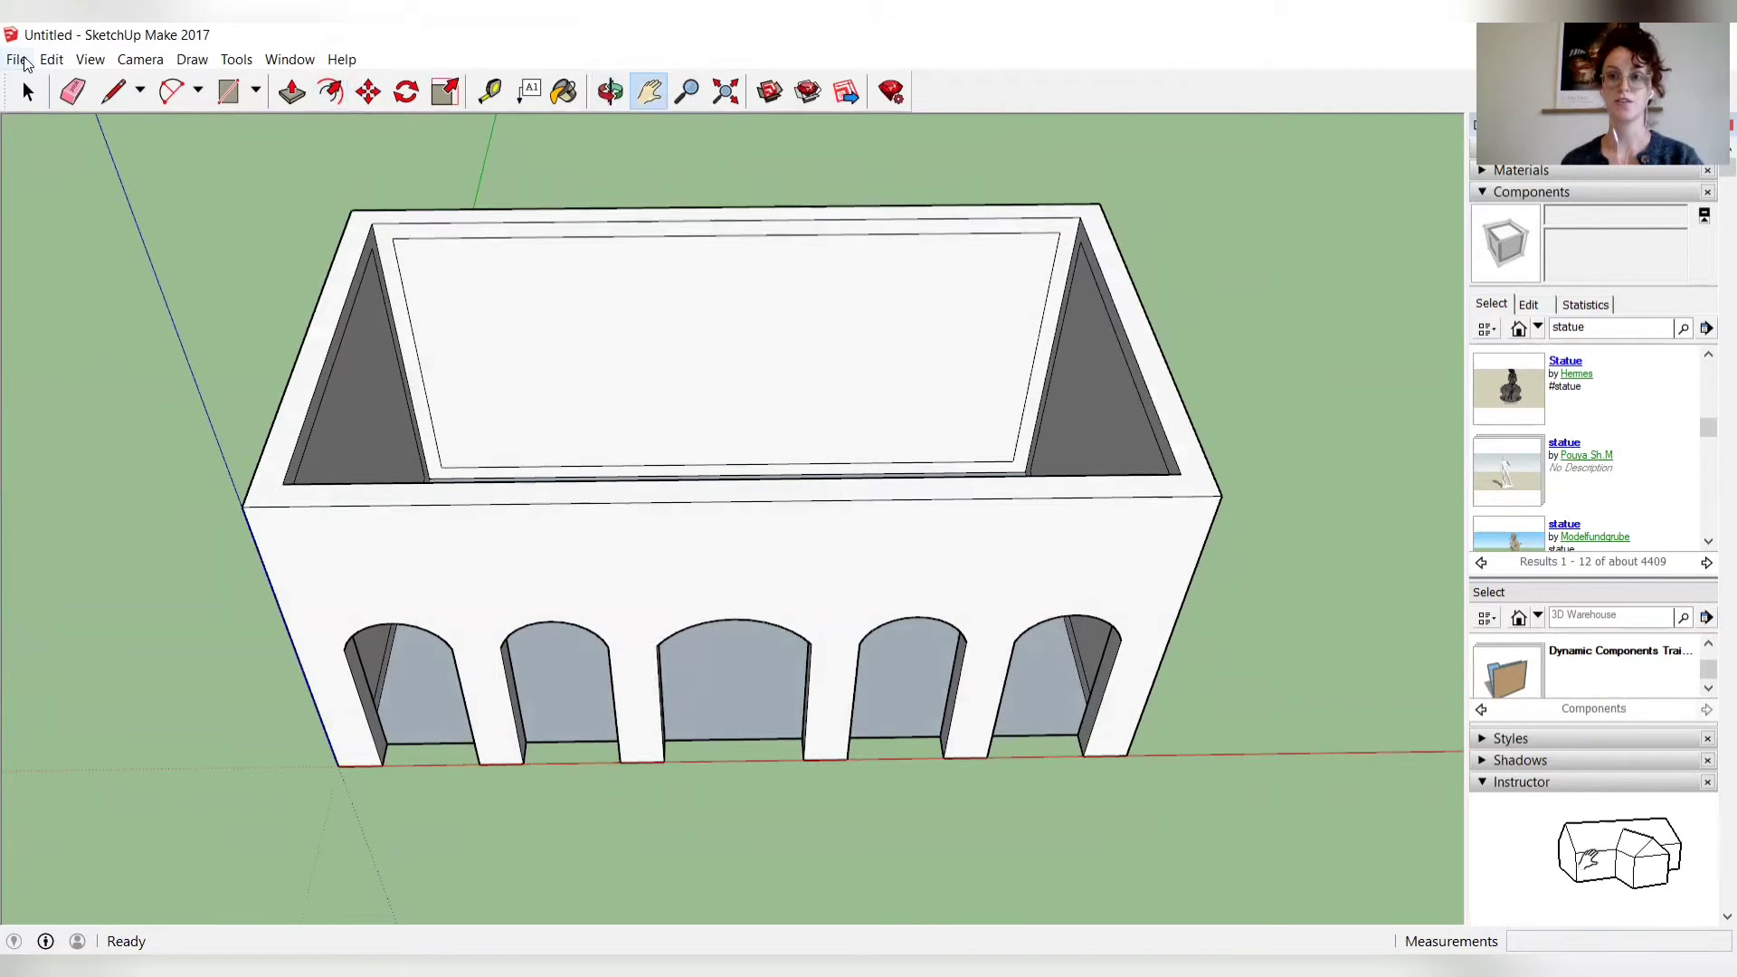
Step: Start an import and browse to the 03EkklesiasterionTextures COMPLETE folder
click(16, 58)
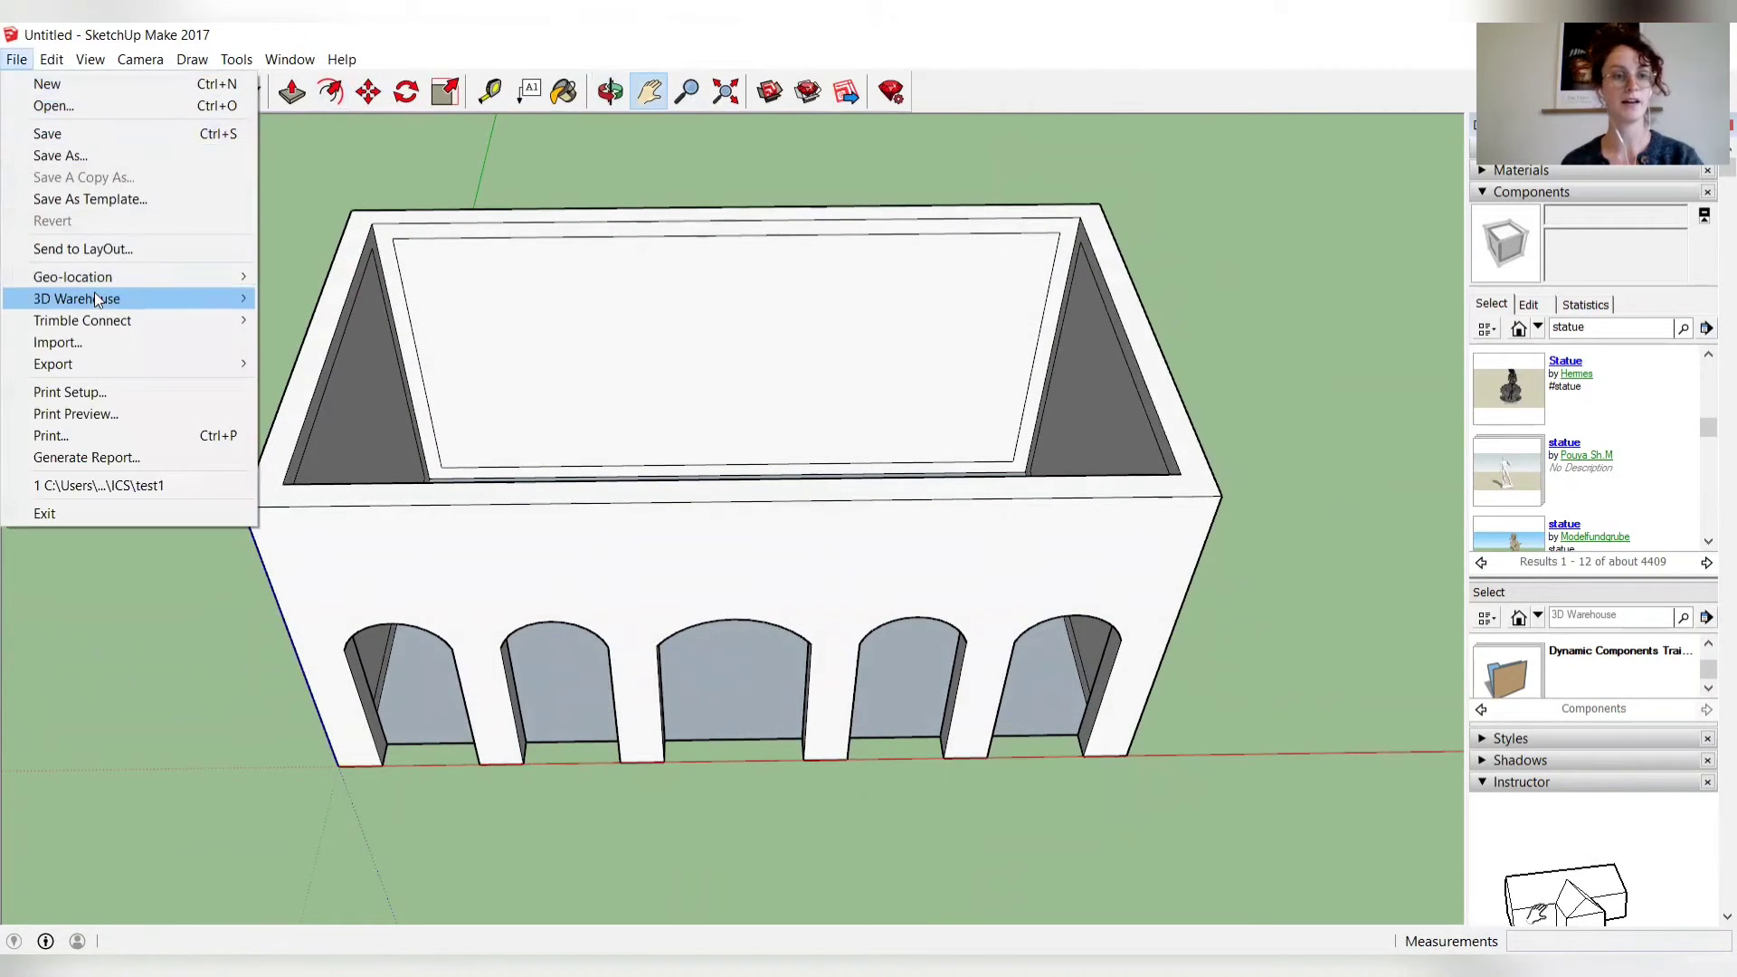
click(58, 342)
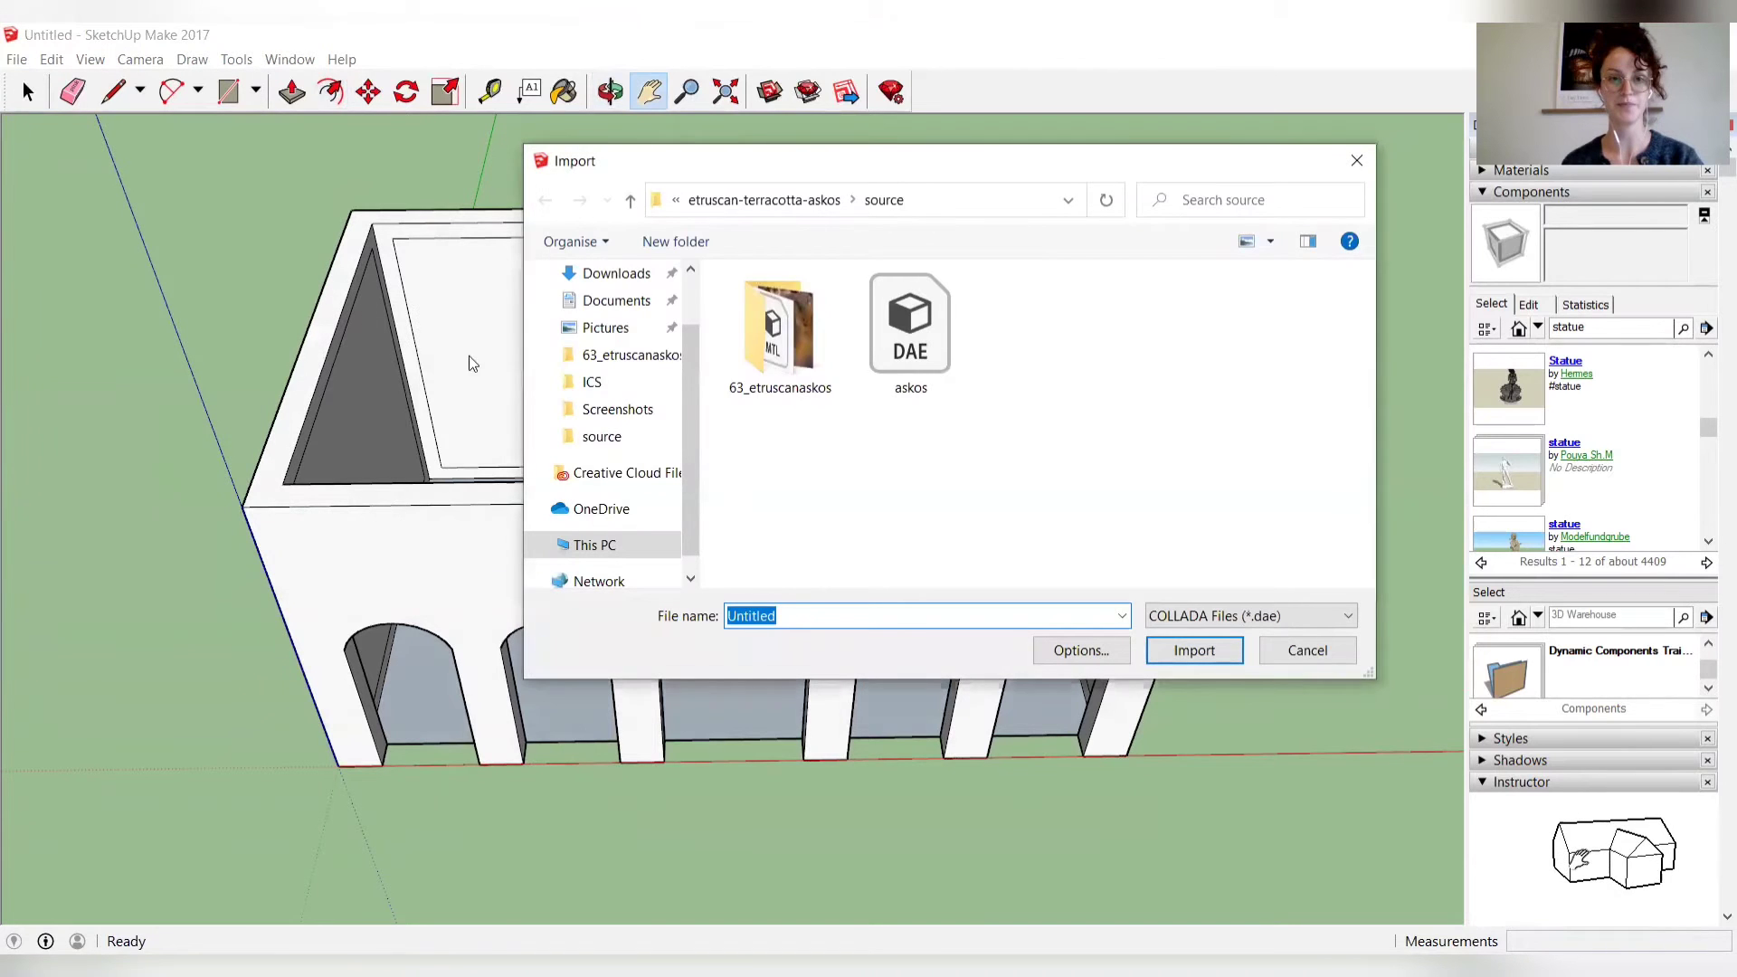
click(615, 300)
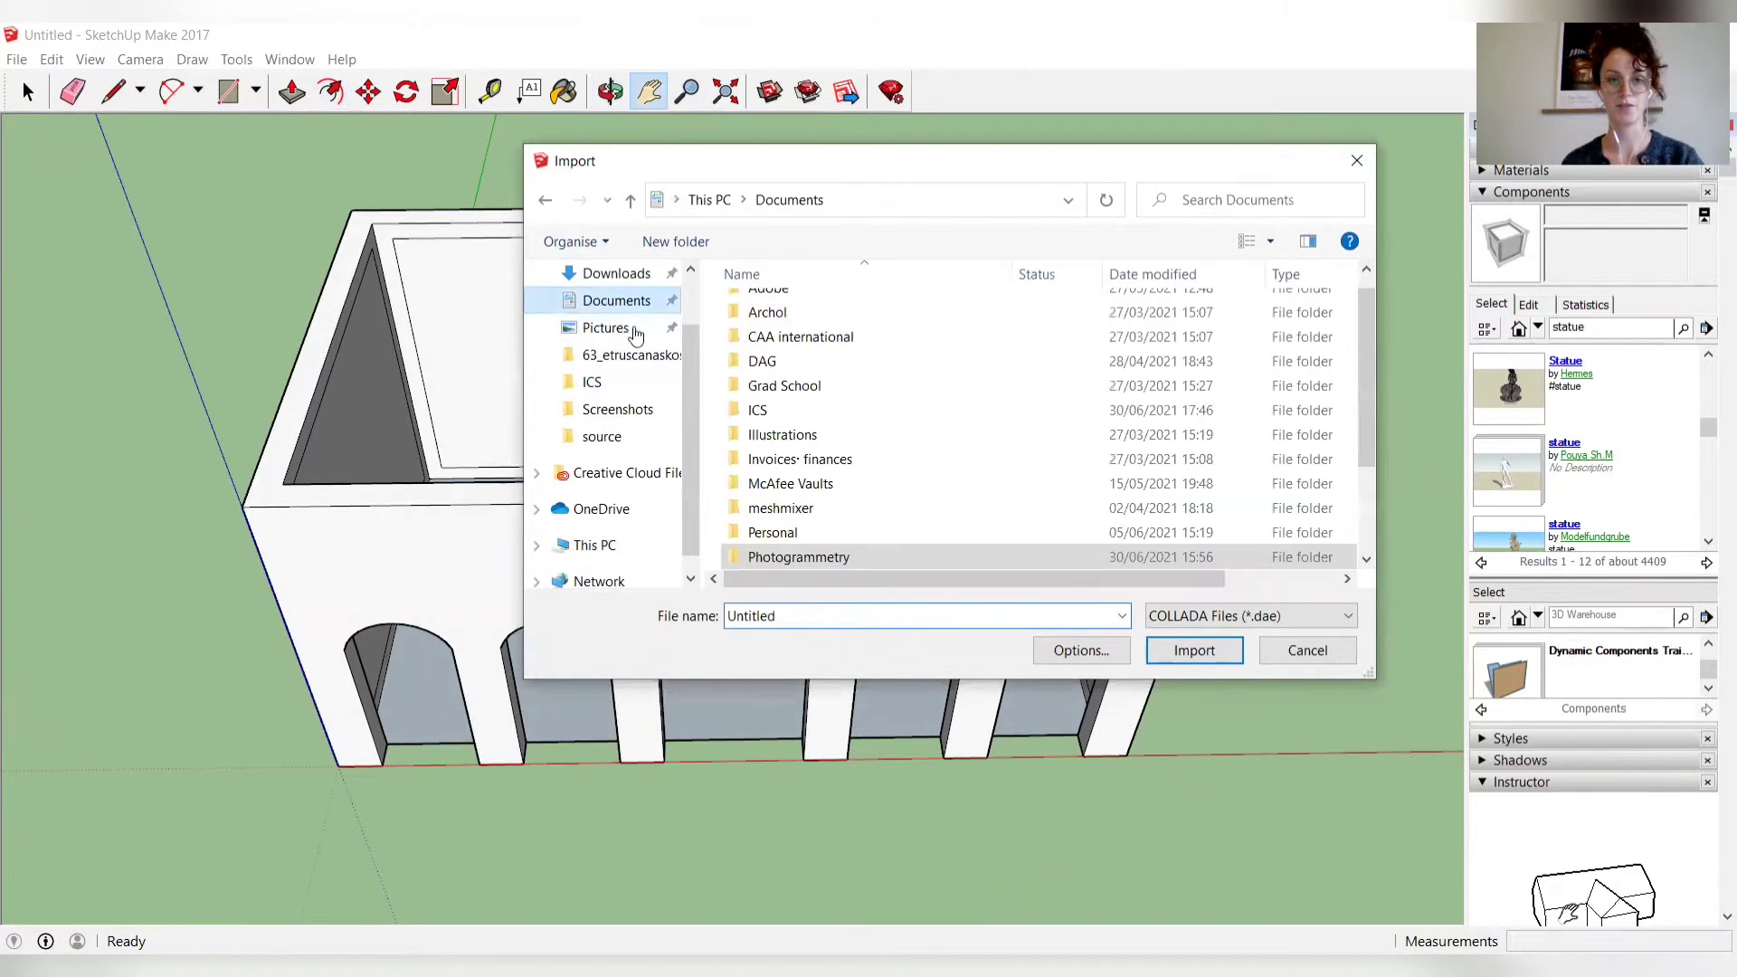
double_click(758, 409)
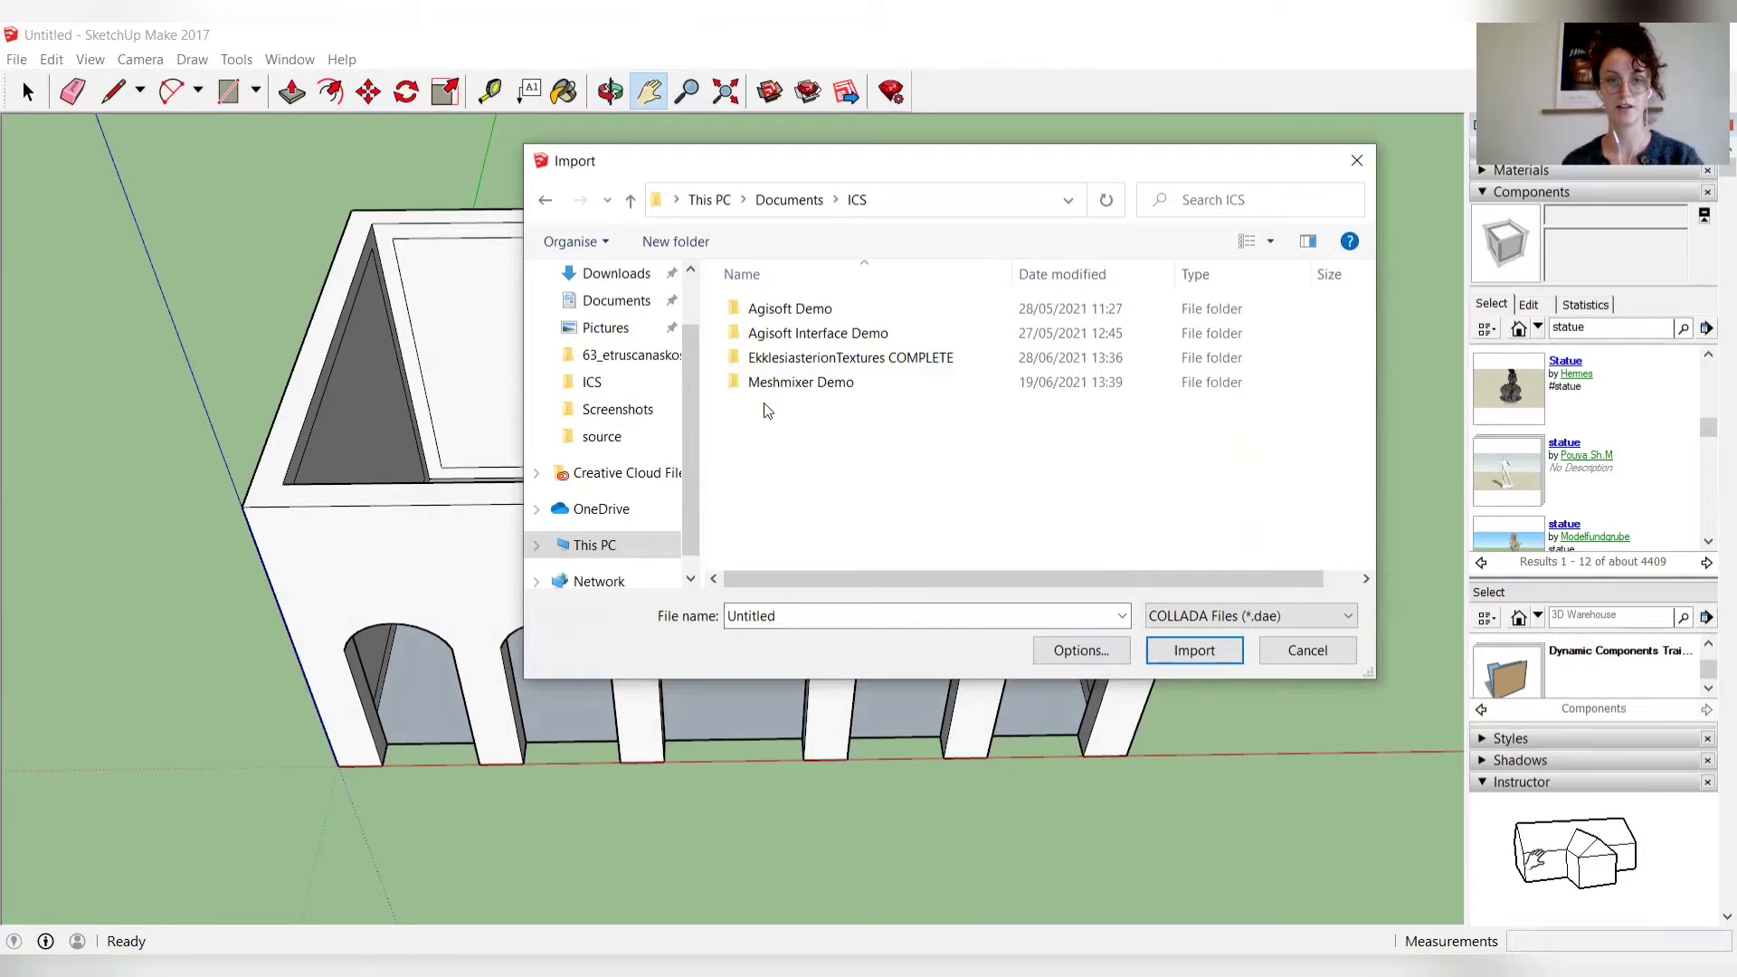
double_click(850, 357)
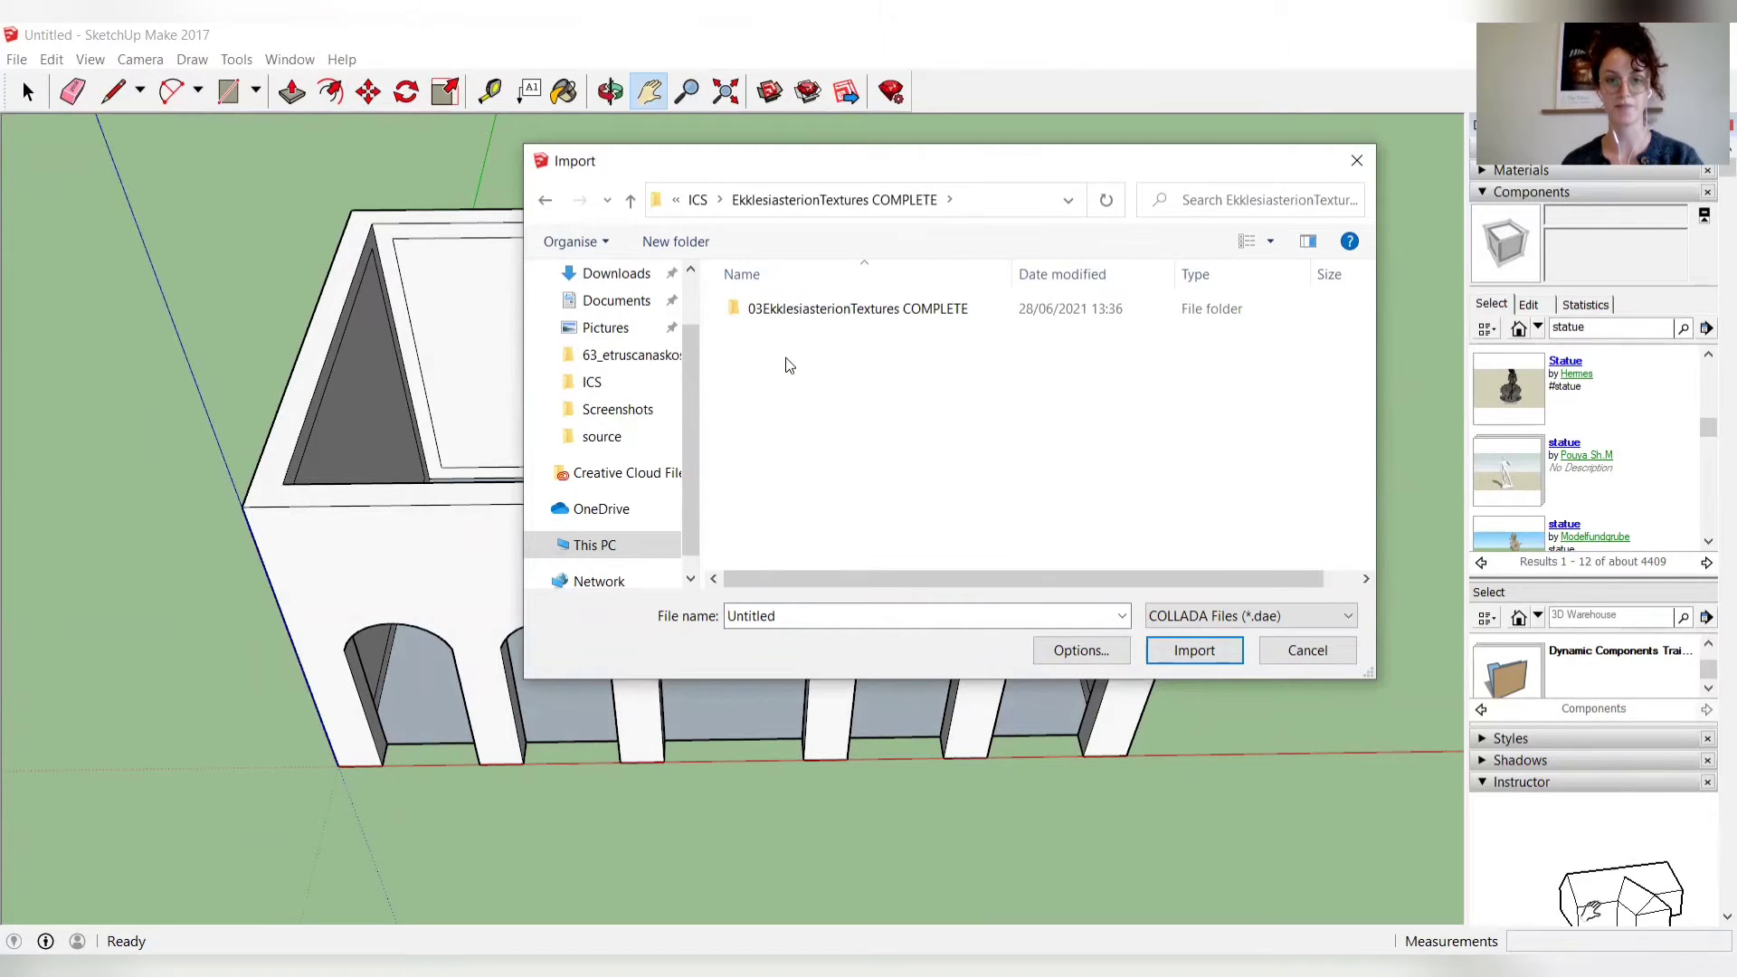
click(857, 307)
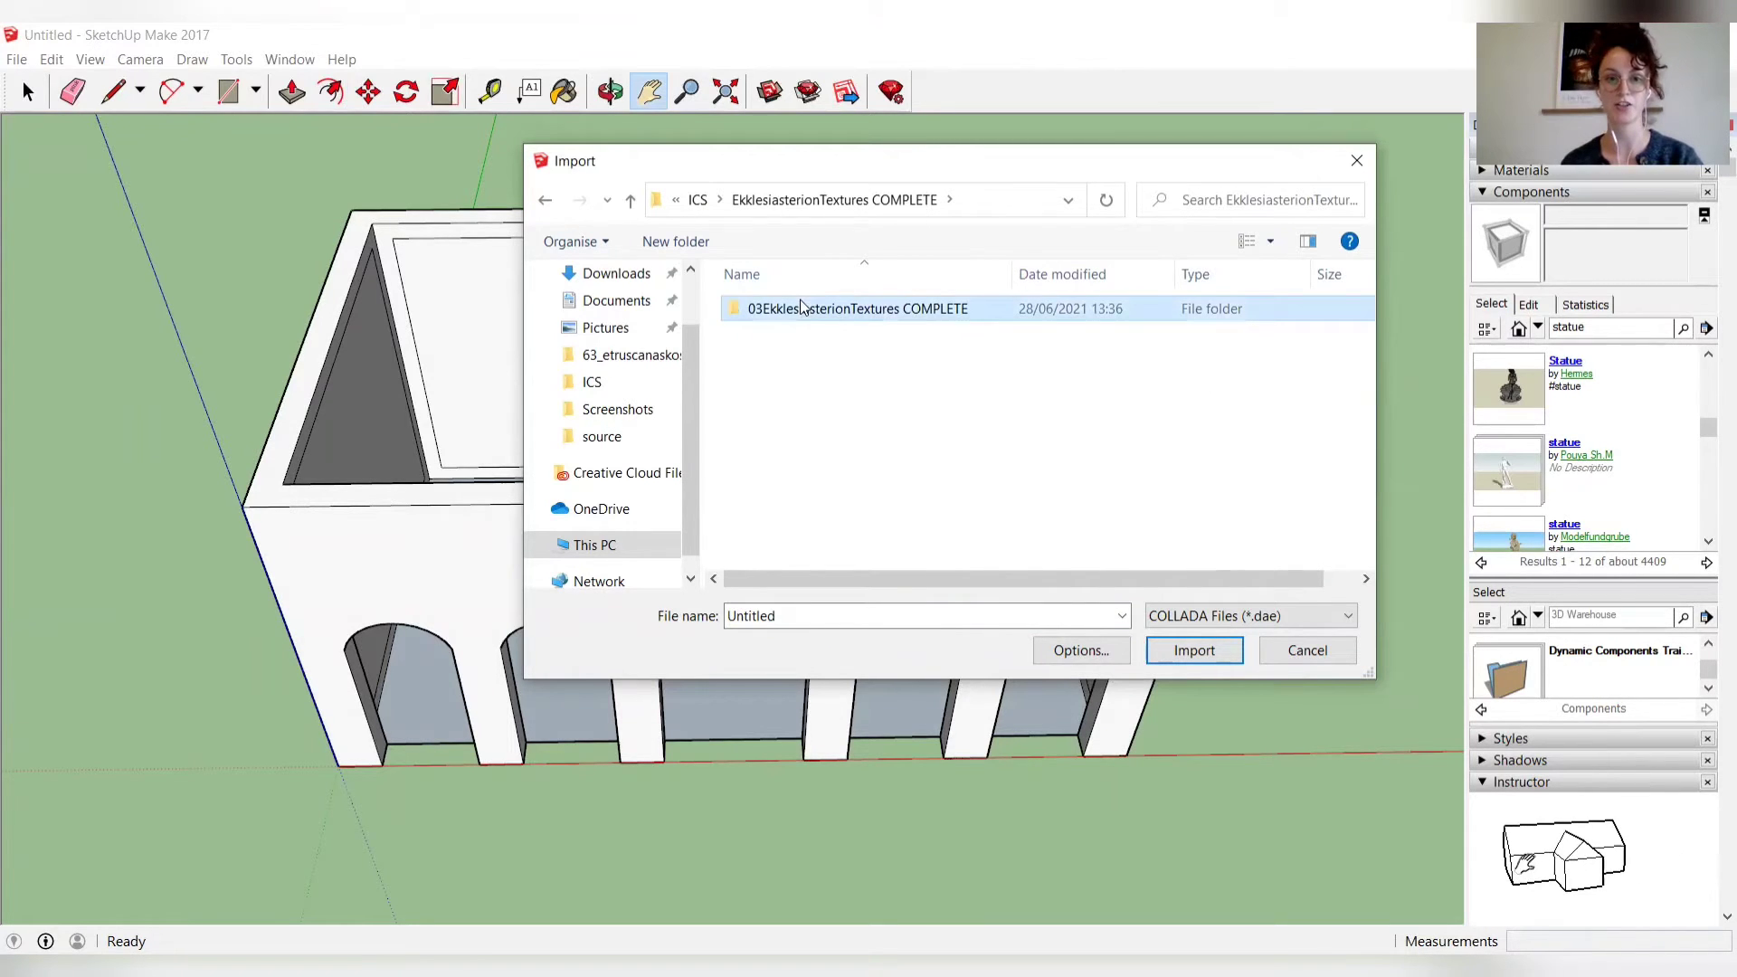
double_click(852, 308)
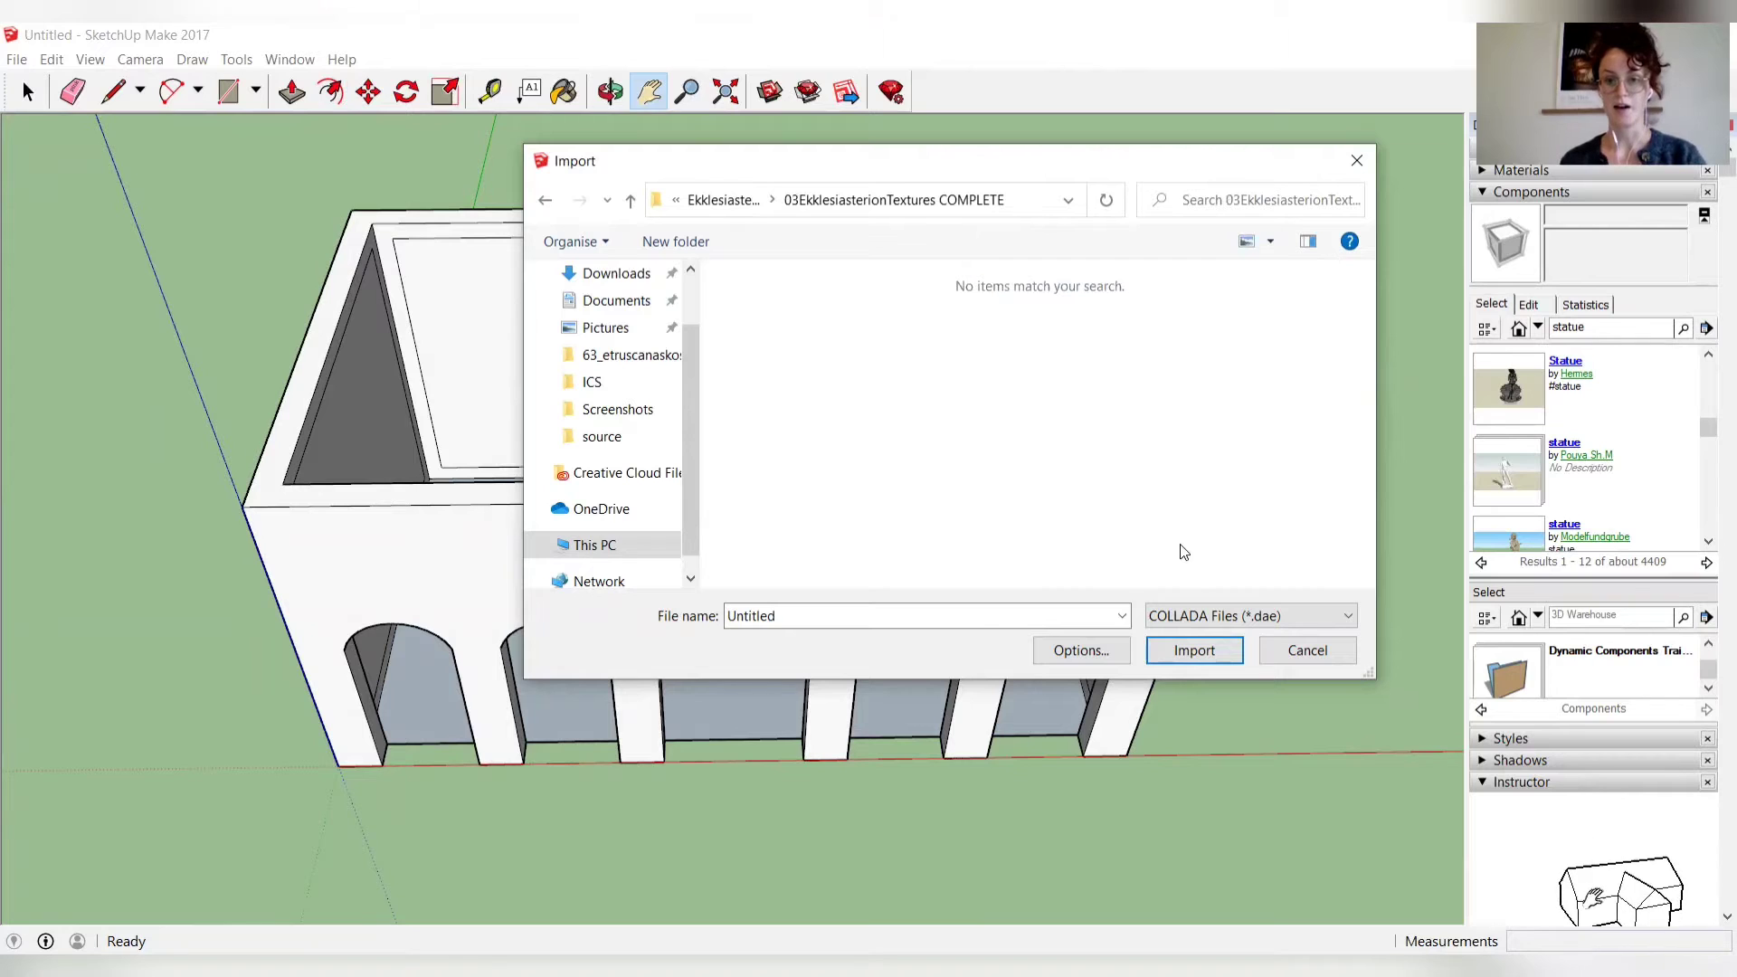
Step: Show all supported image types and choose a wall photograph to import
click(1251, 615)
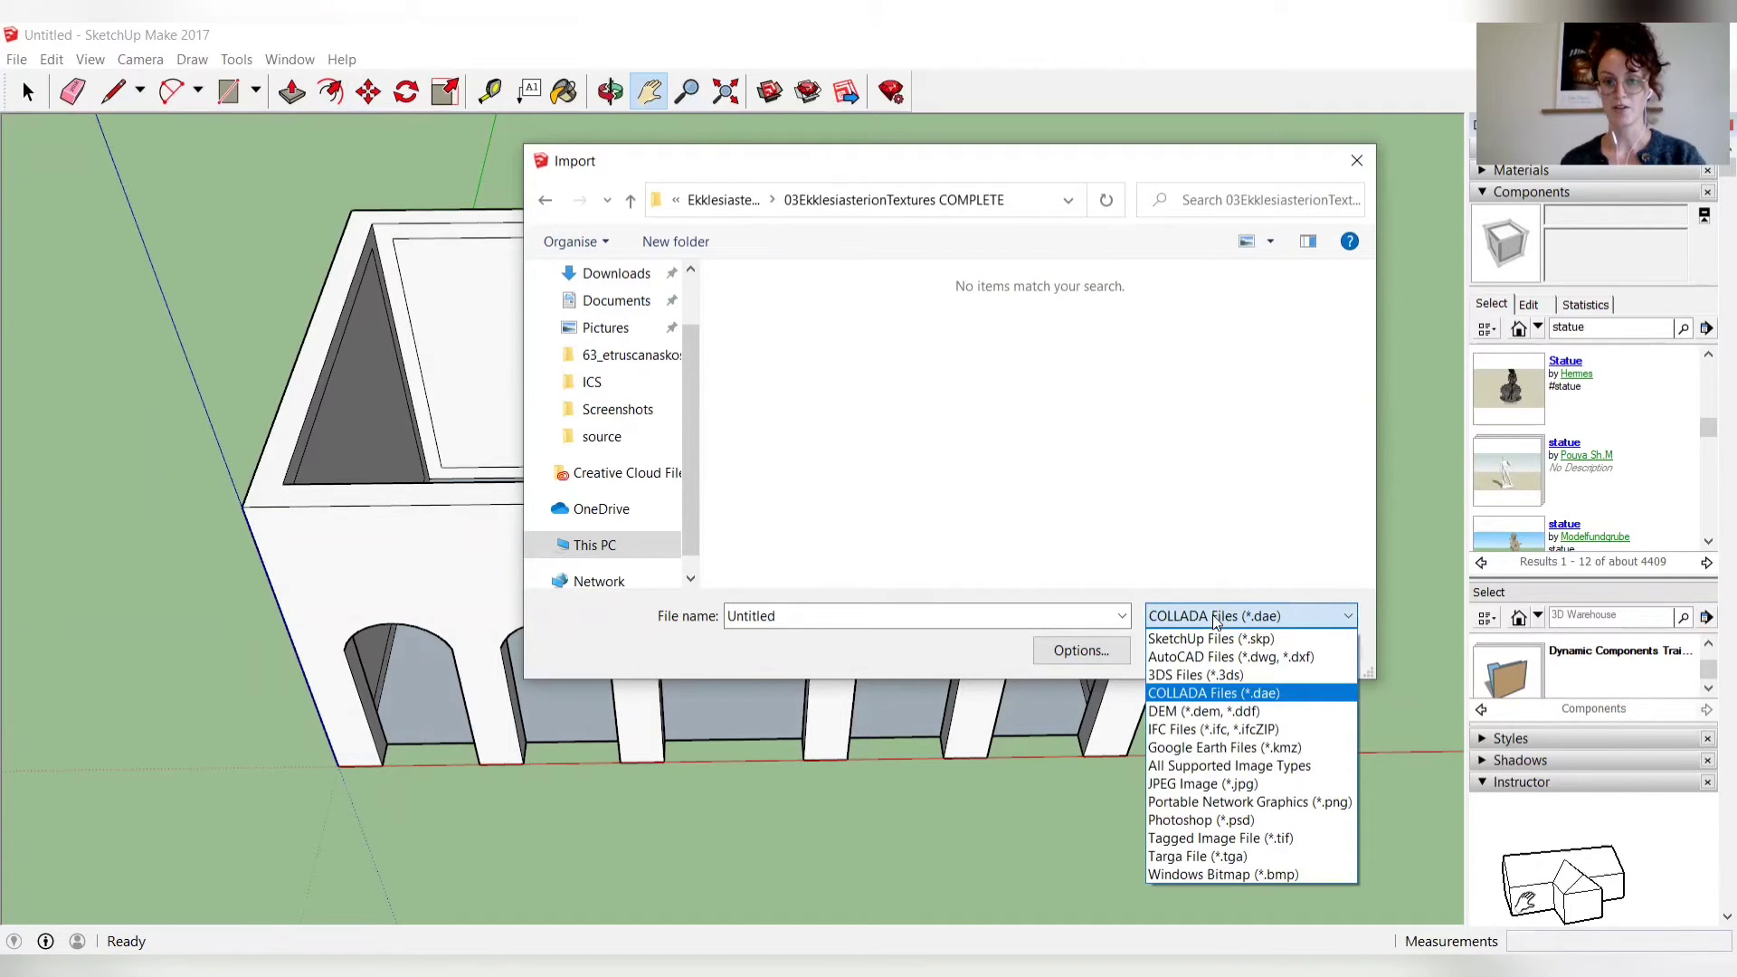
mouse_move(1226, 765)
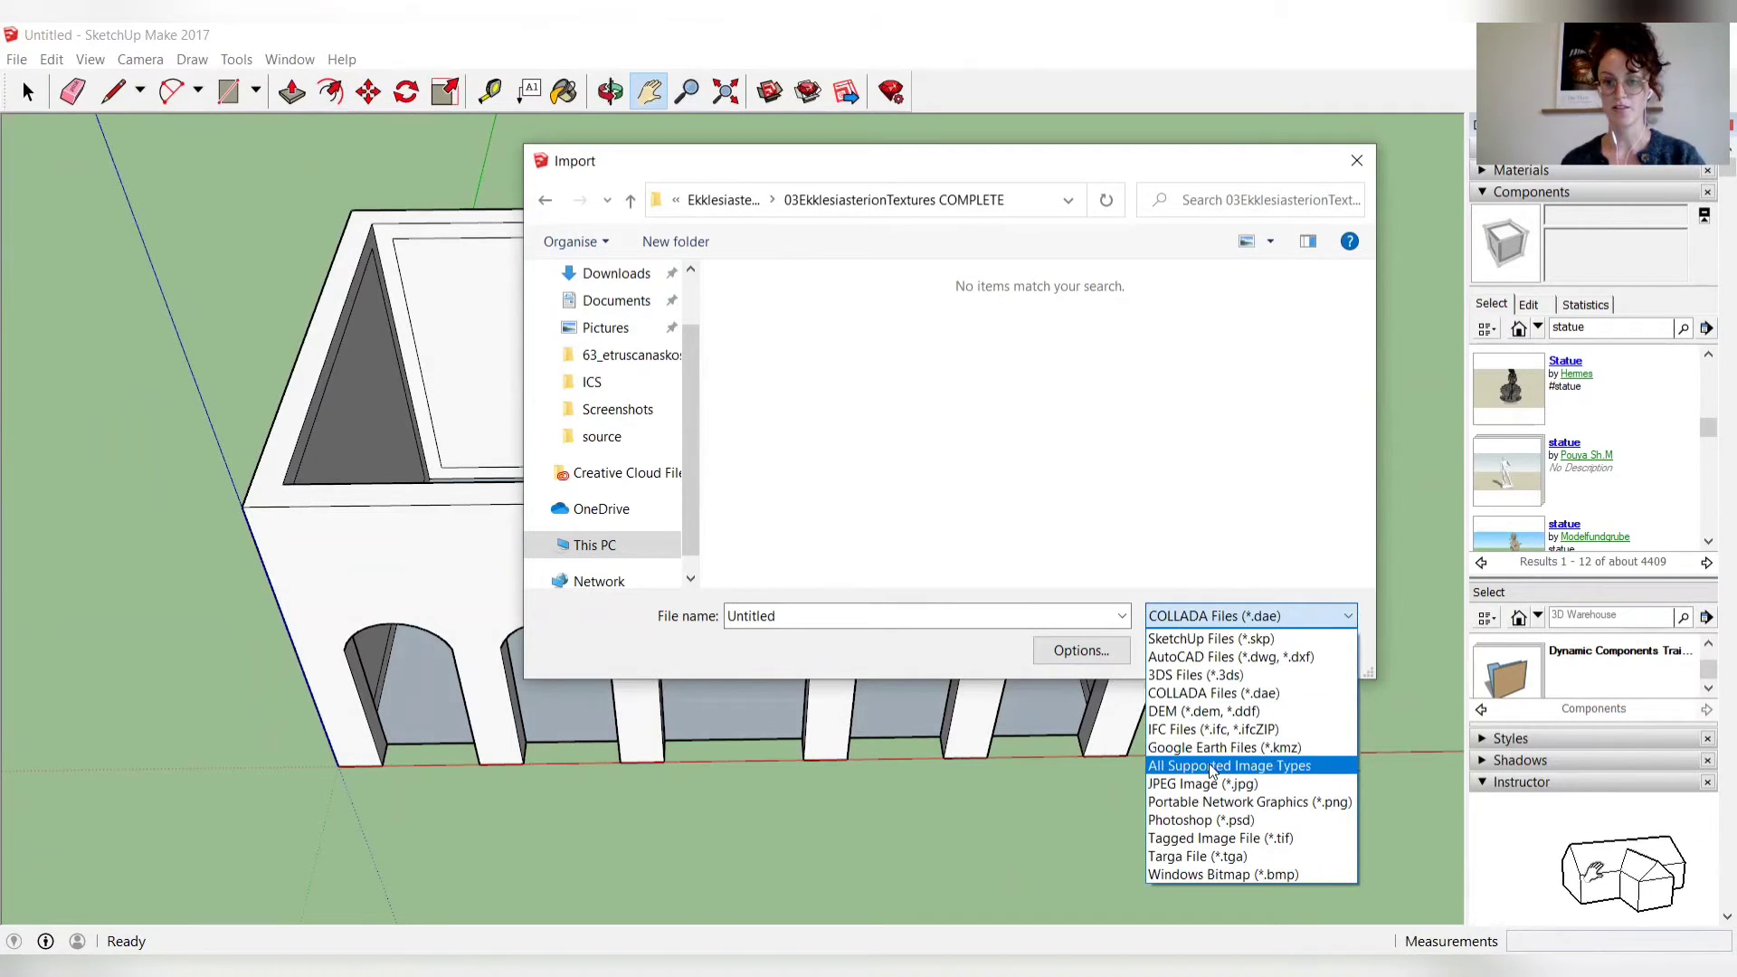
click(1227, 766)
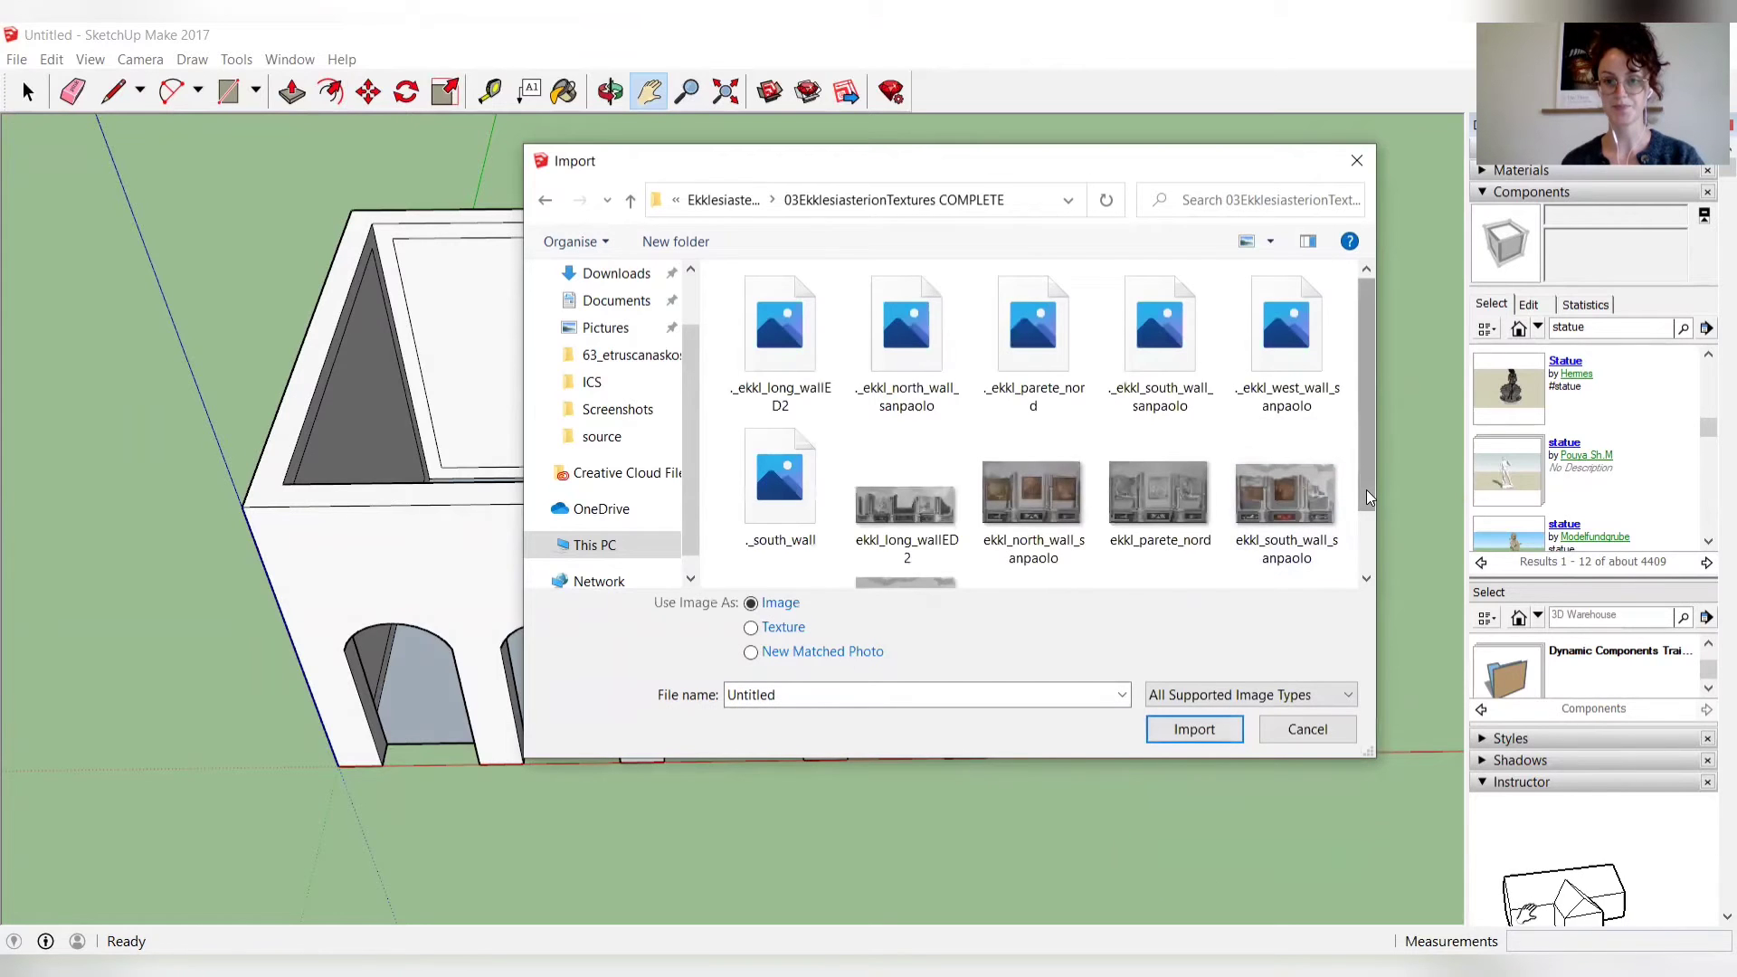
scroll(down, 3)
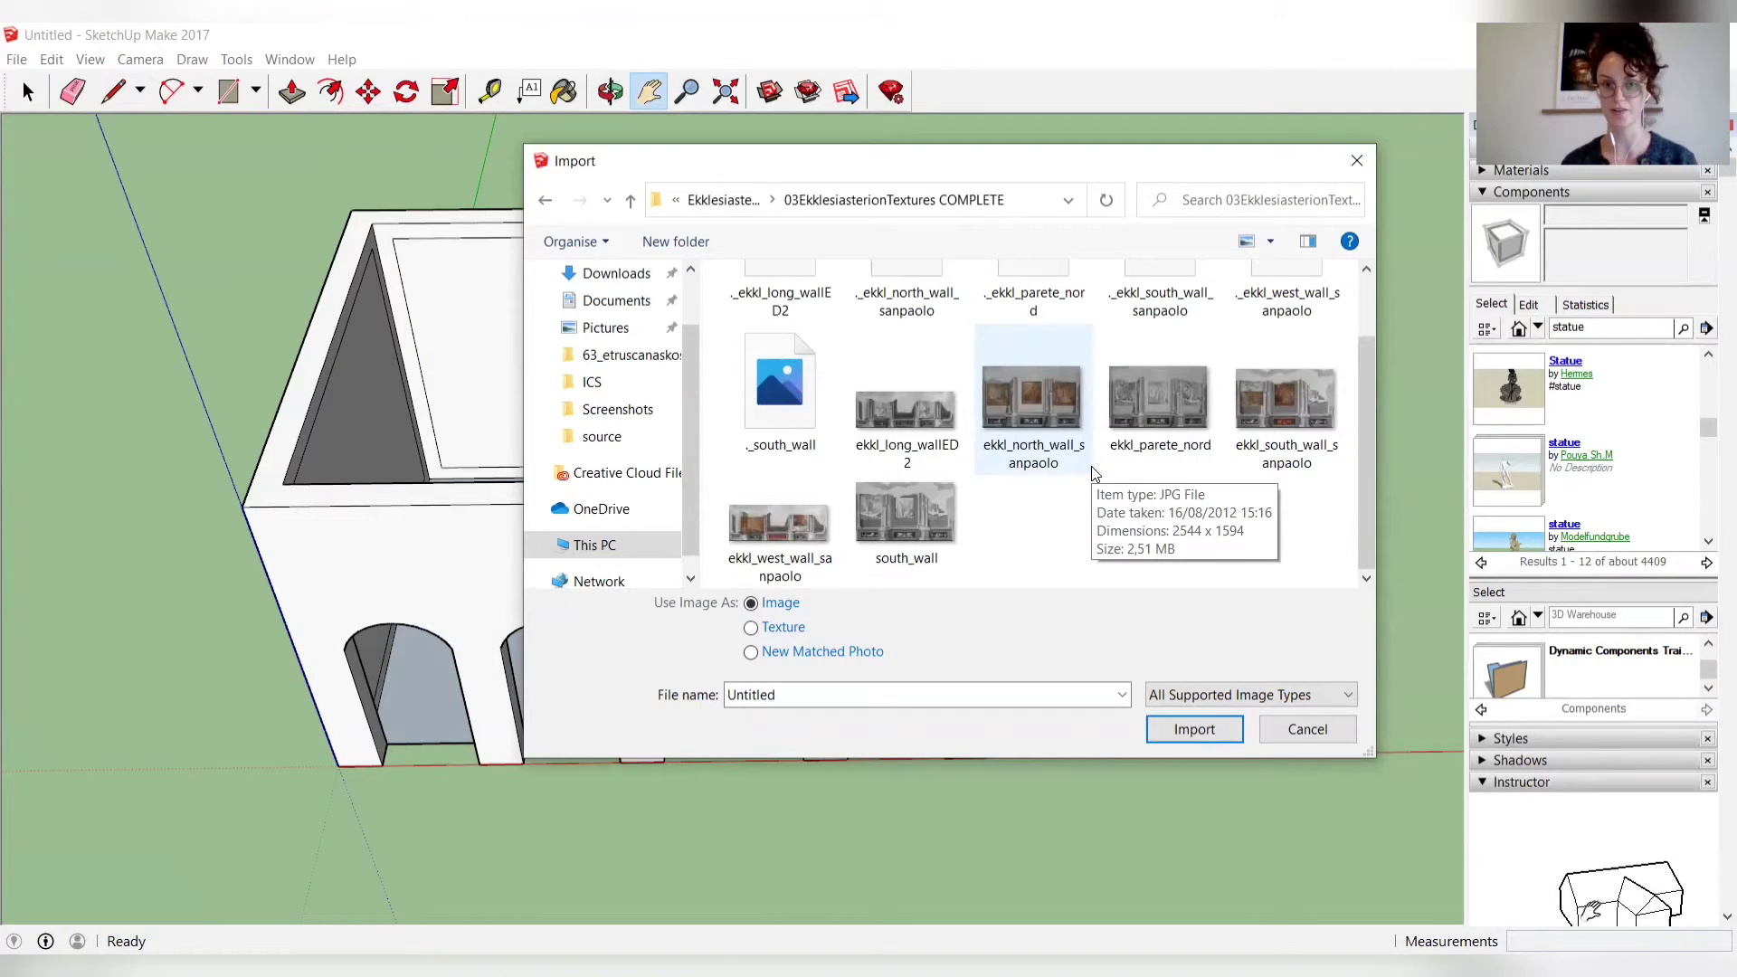
mouse_move(1107, 499)
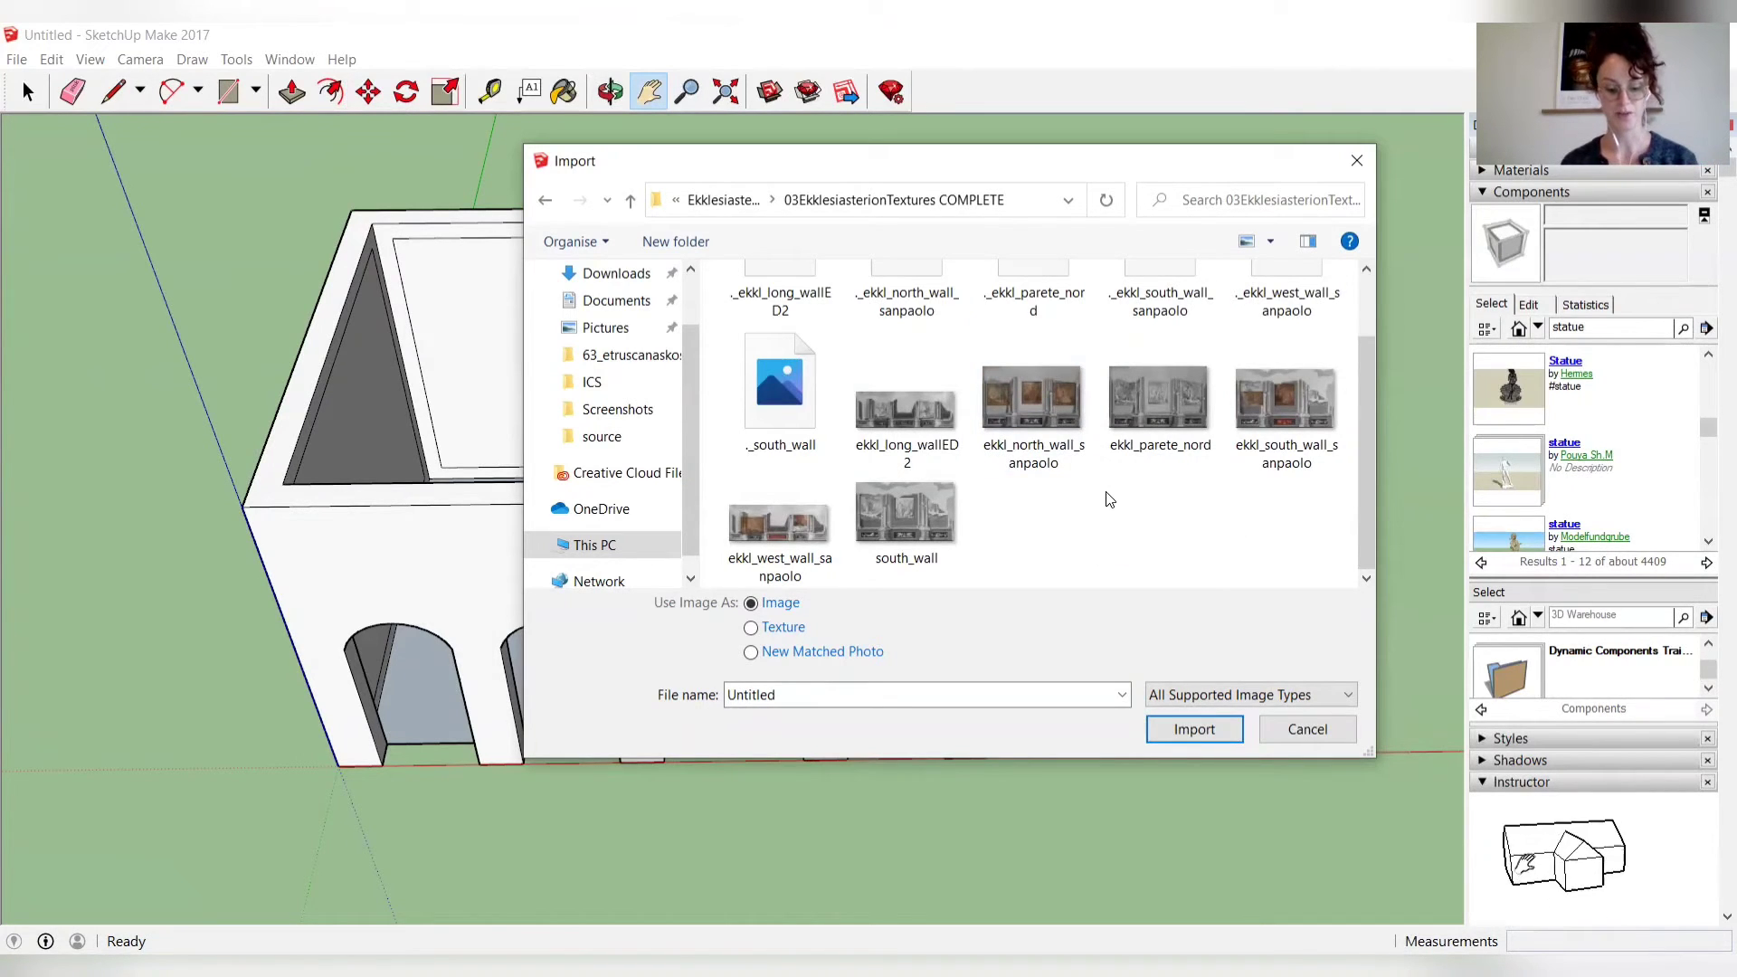
mouse_move(1042, 551)
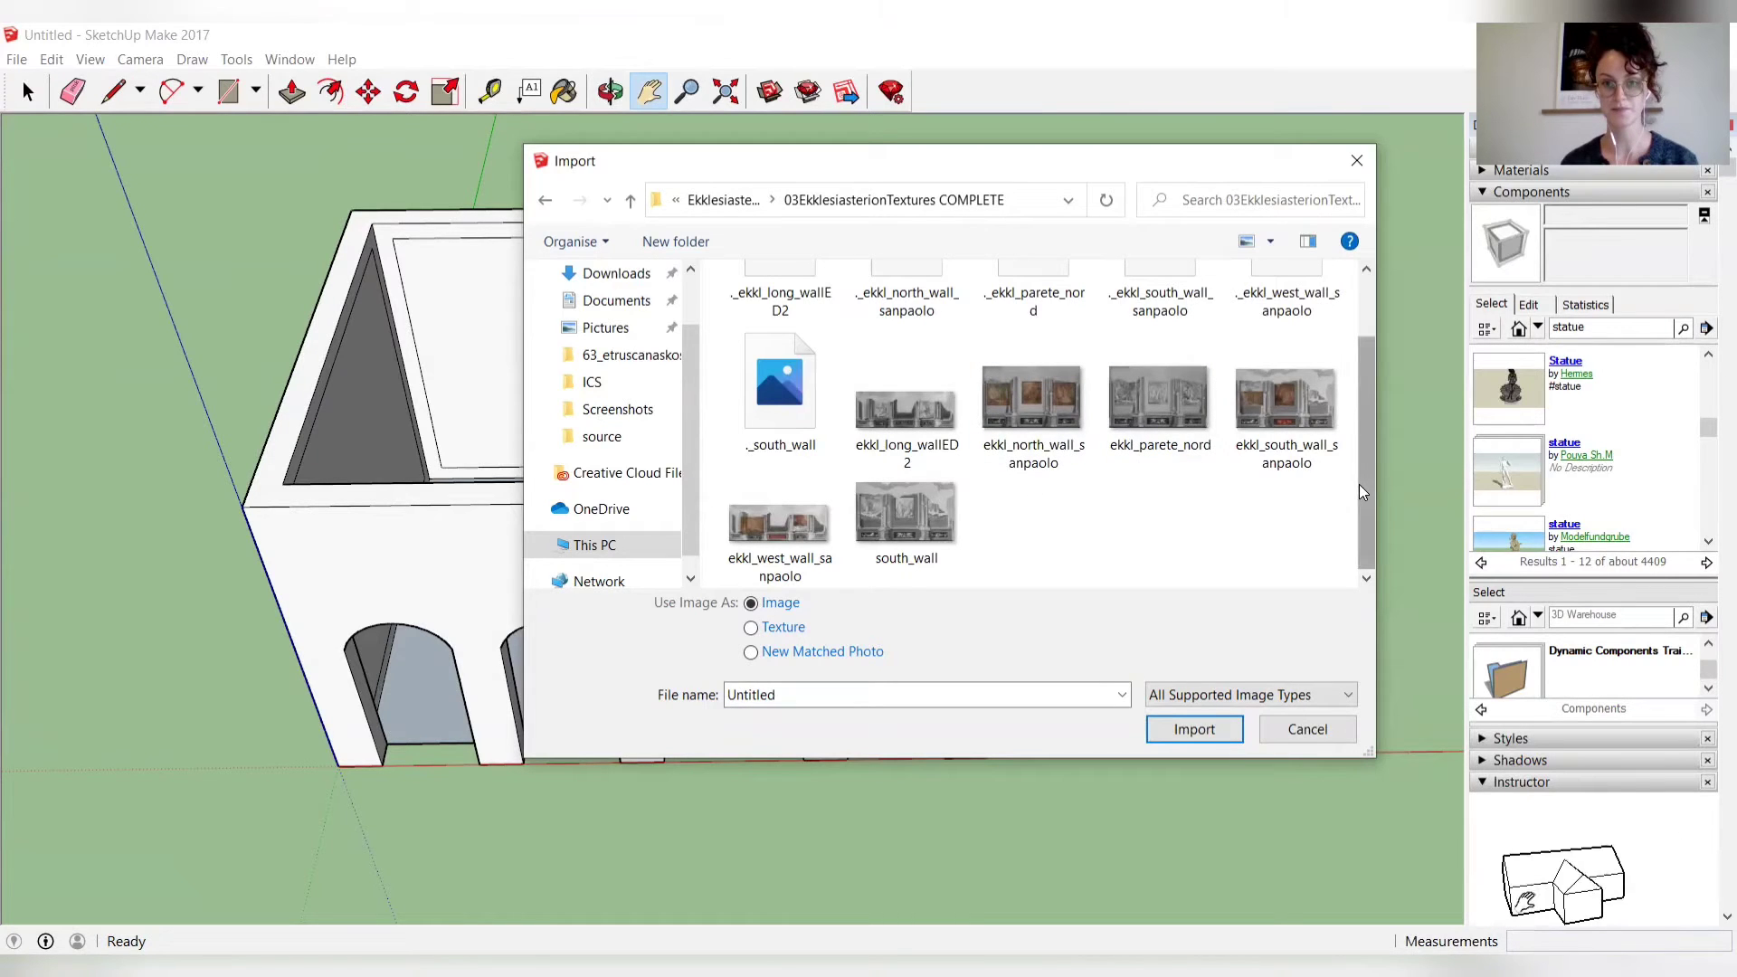
click(1192, 729)
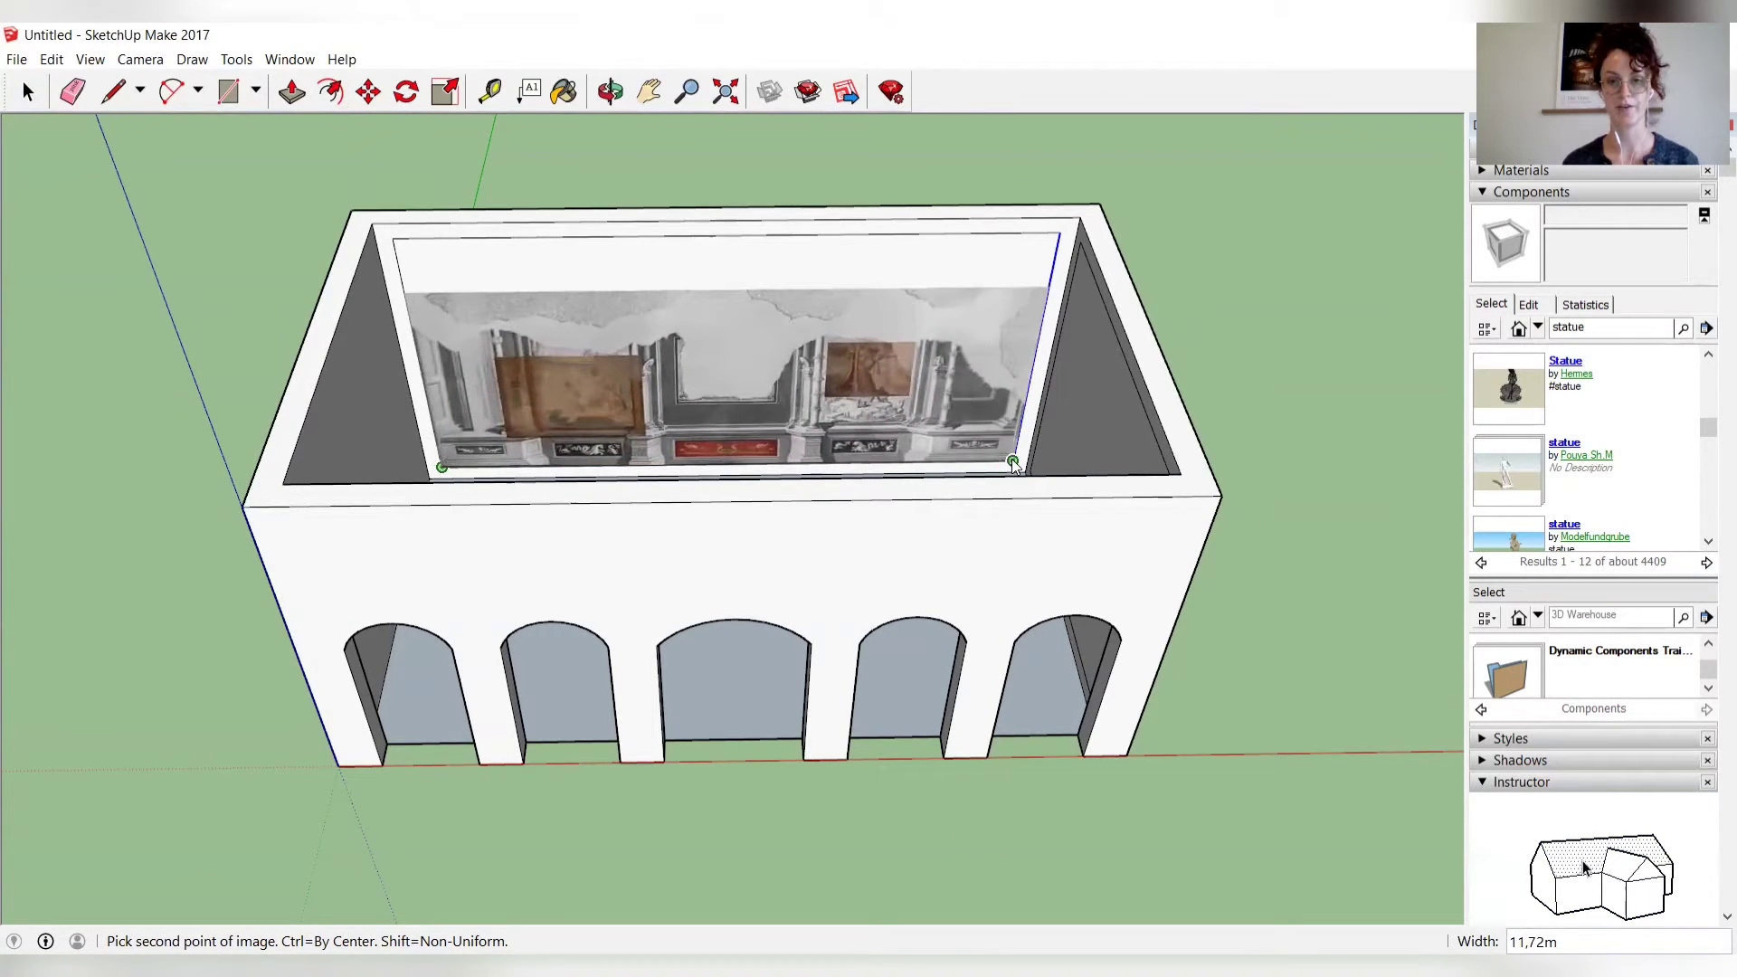
Step: Place the fresco photo by its corners so it fills the long inner wall's inset outline
click(664, 268)
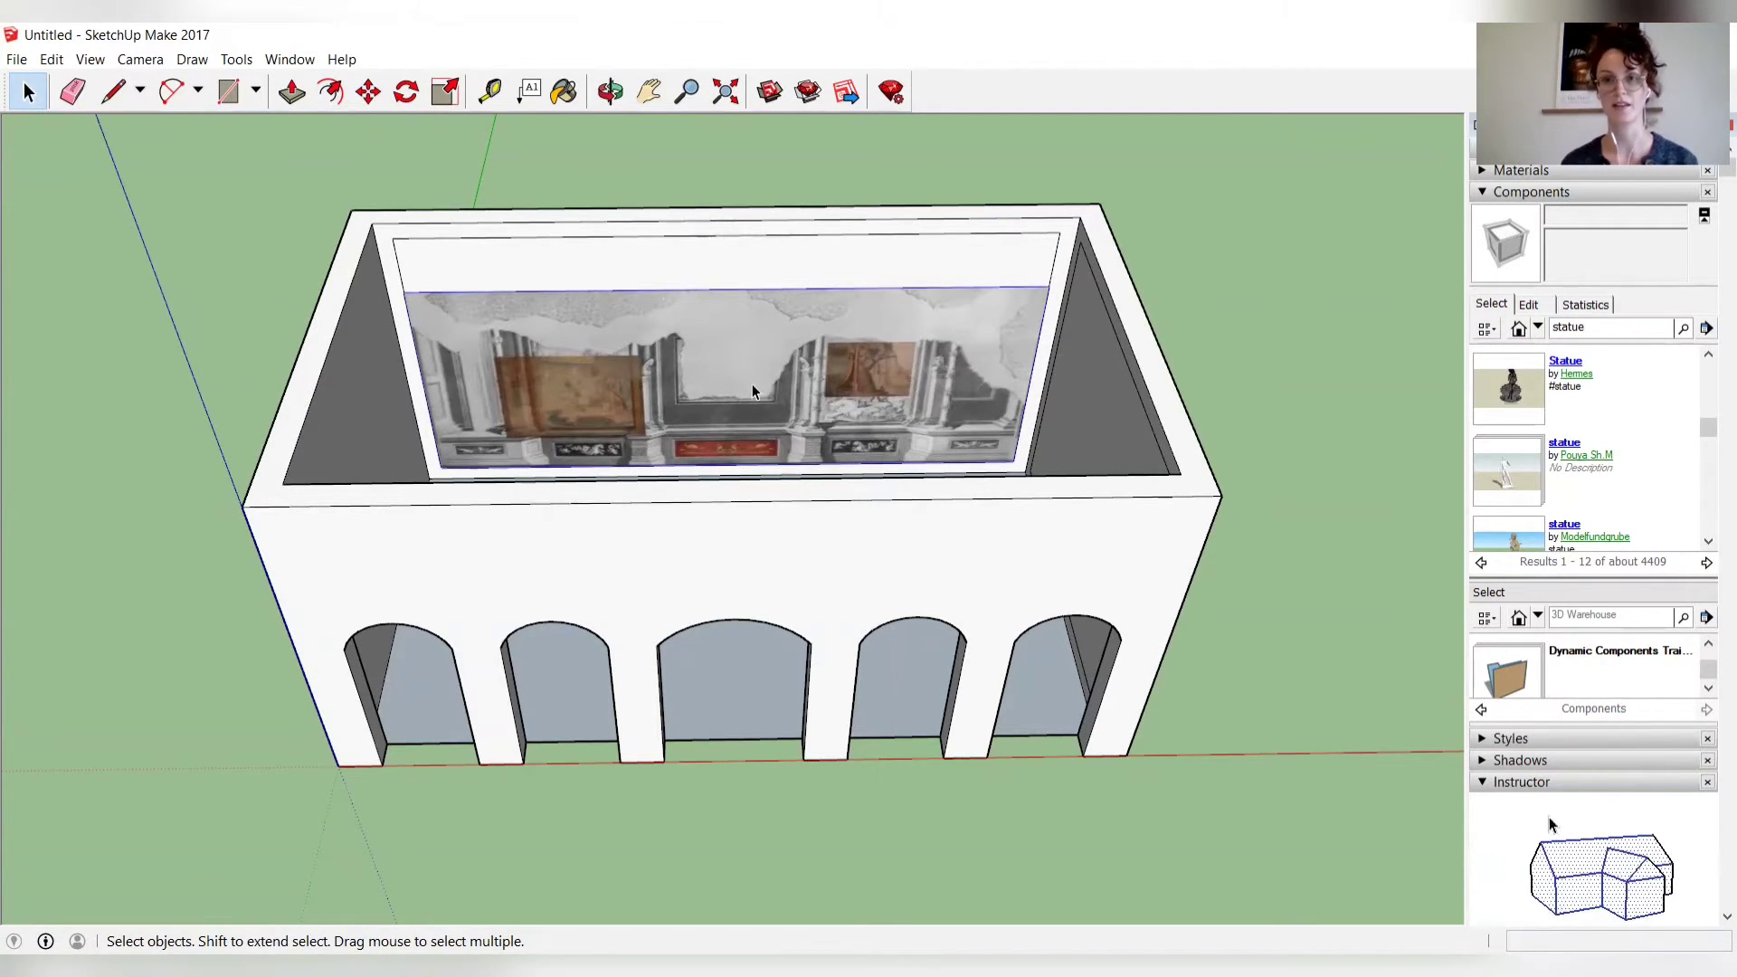
click(610, 90)
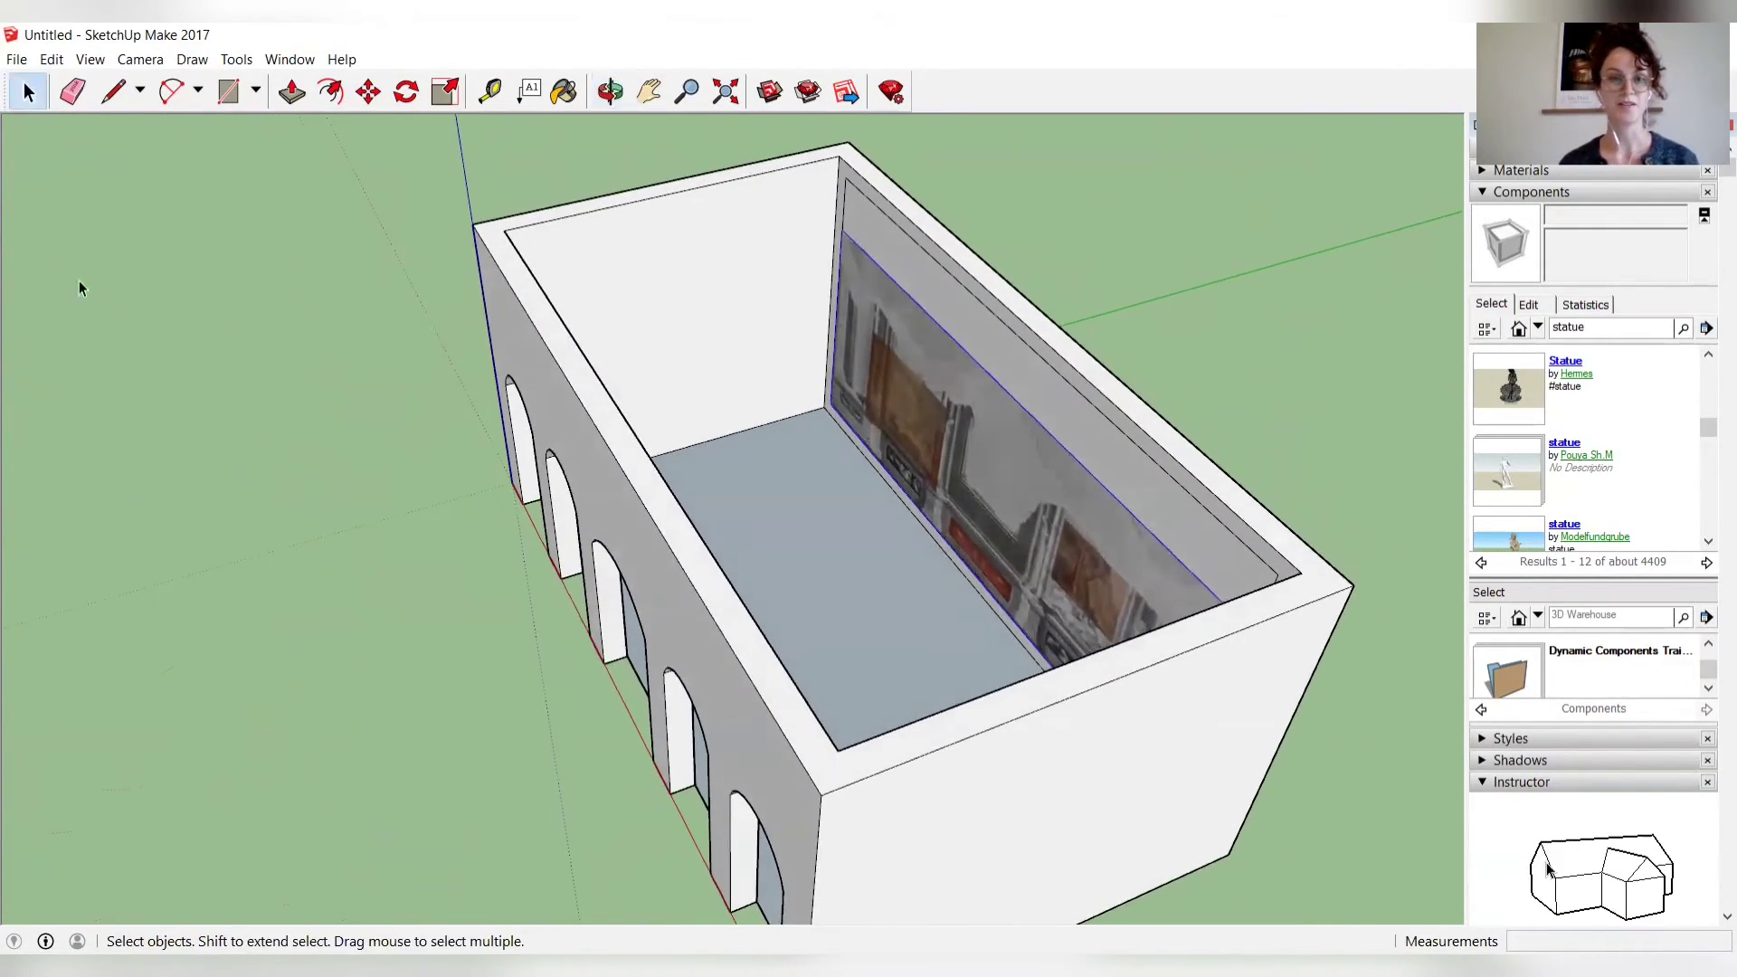
Step: Dismiss the file commands and select the imported photo on the far inner wall
click(17, 58)
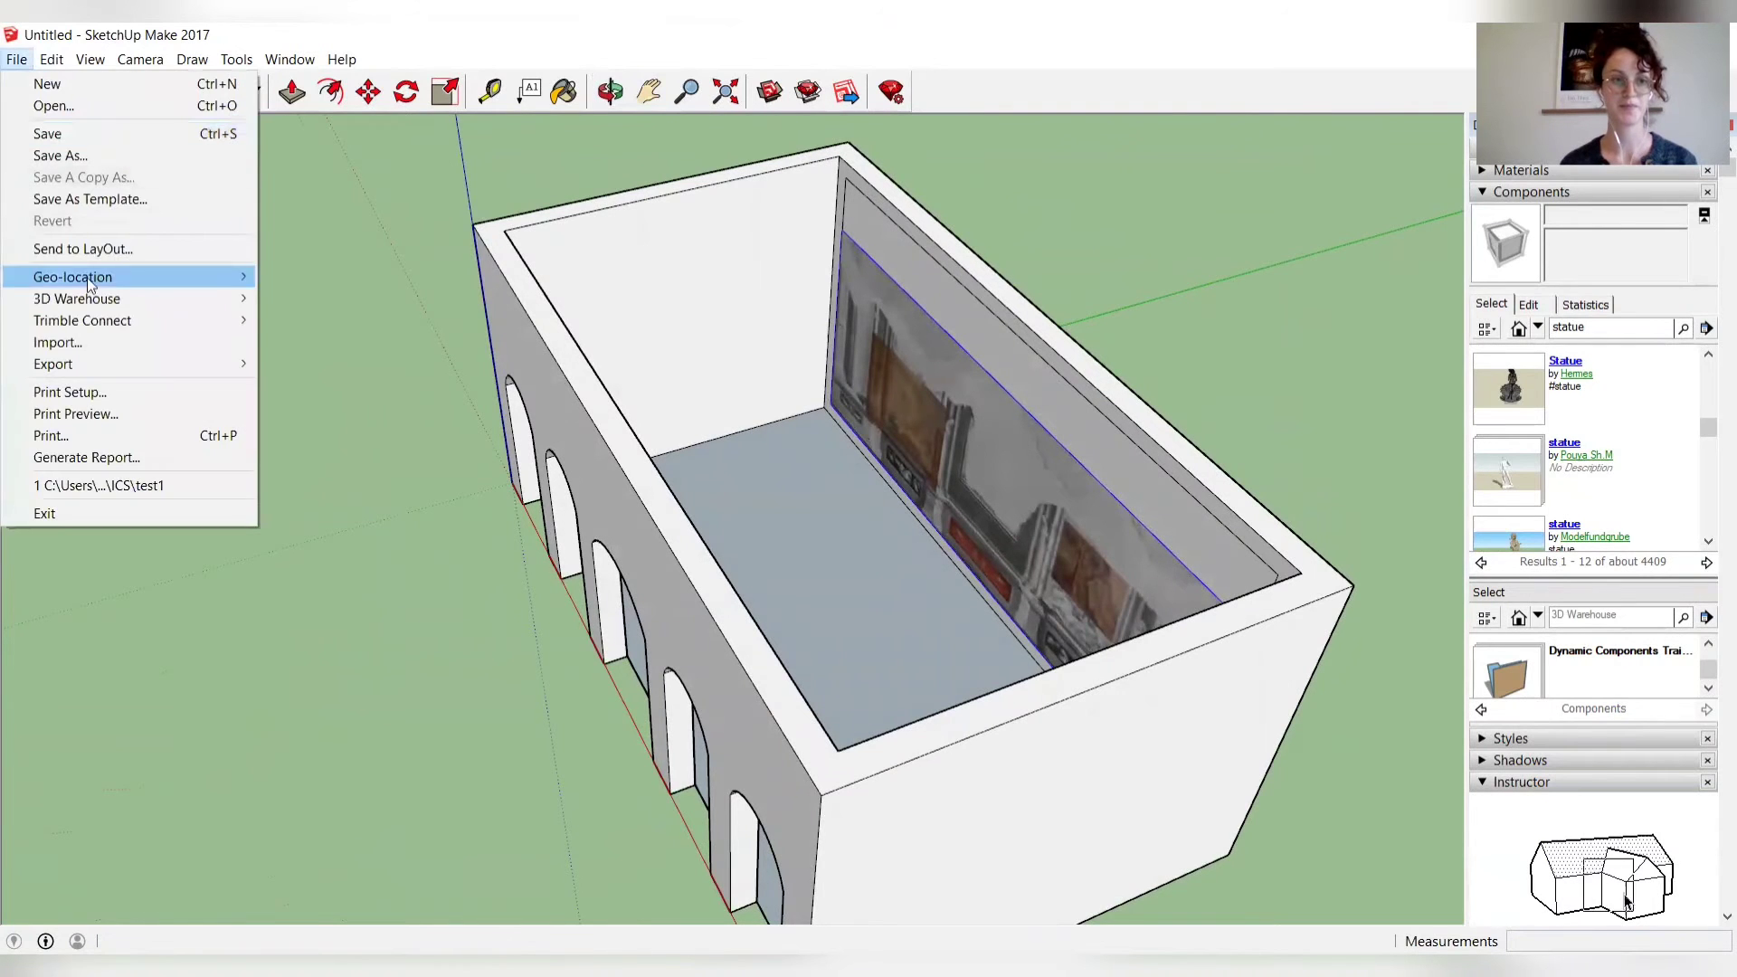
click(58, 342)
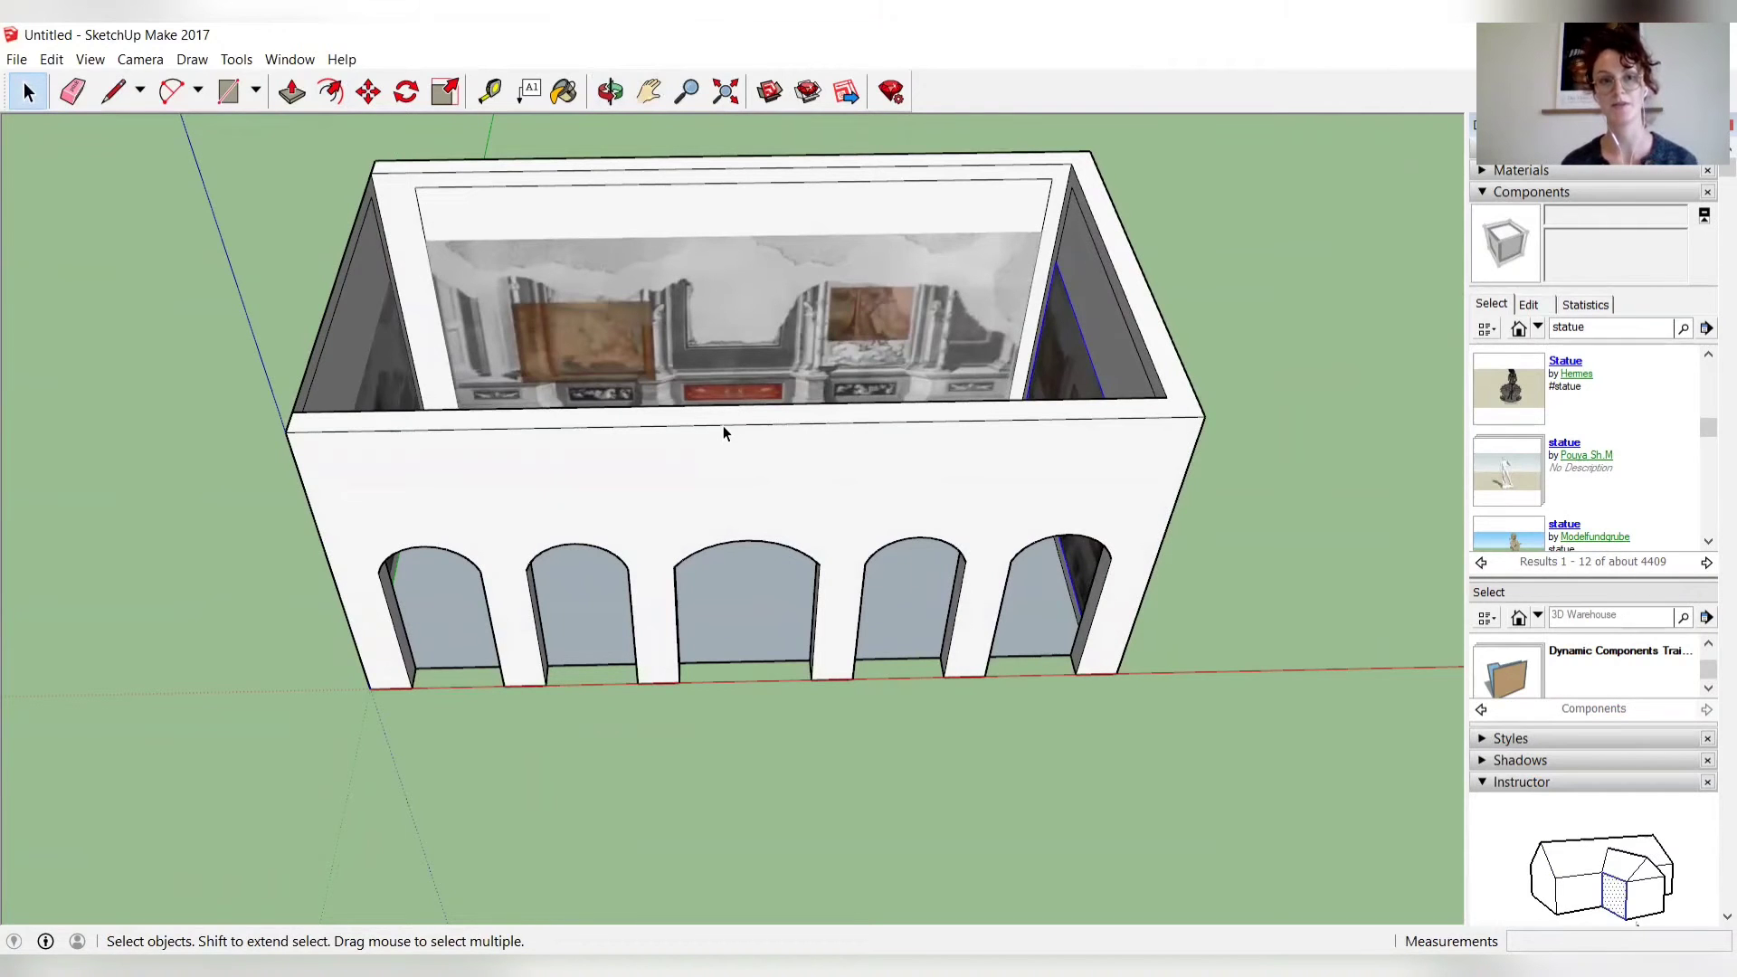
click(490, 90)
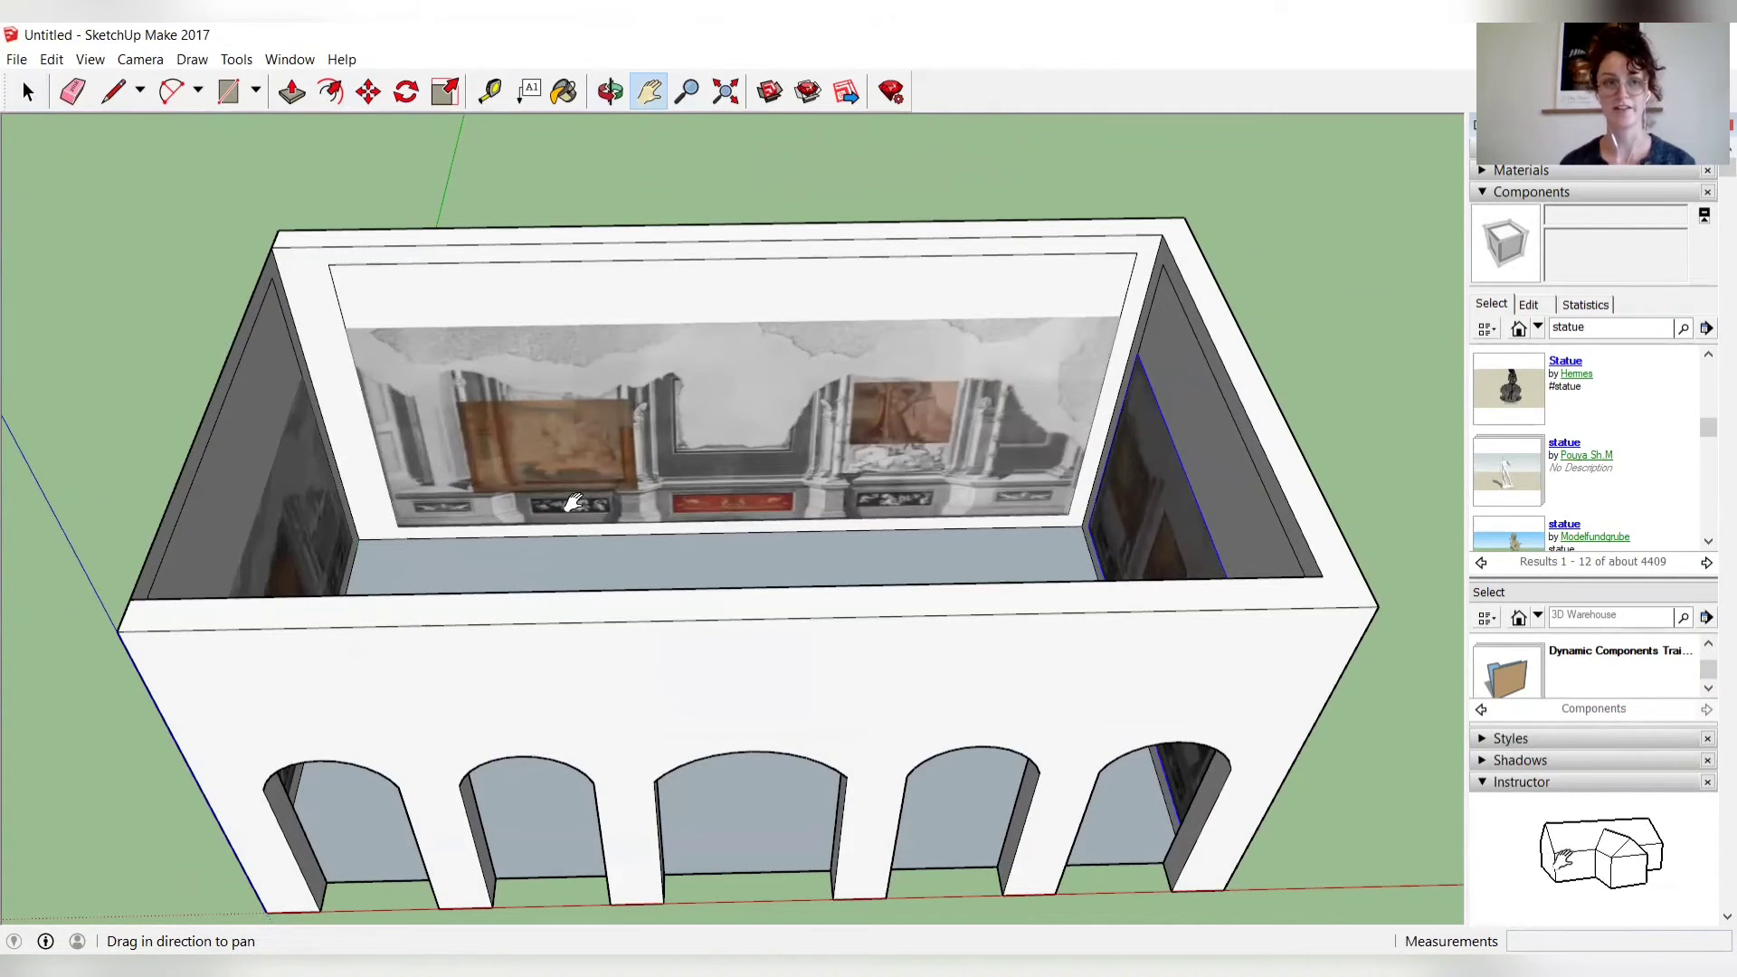
click(70, 90)
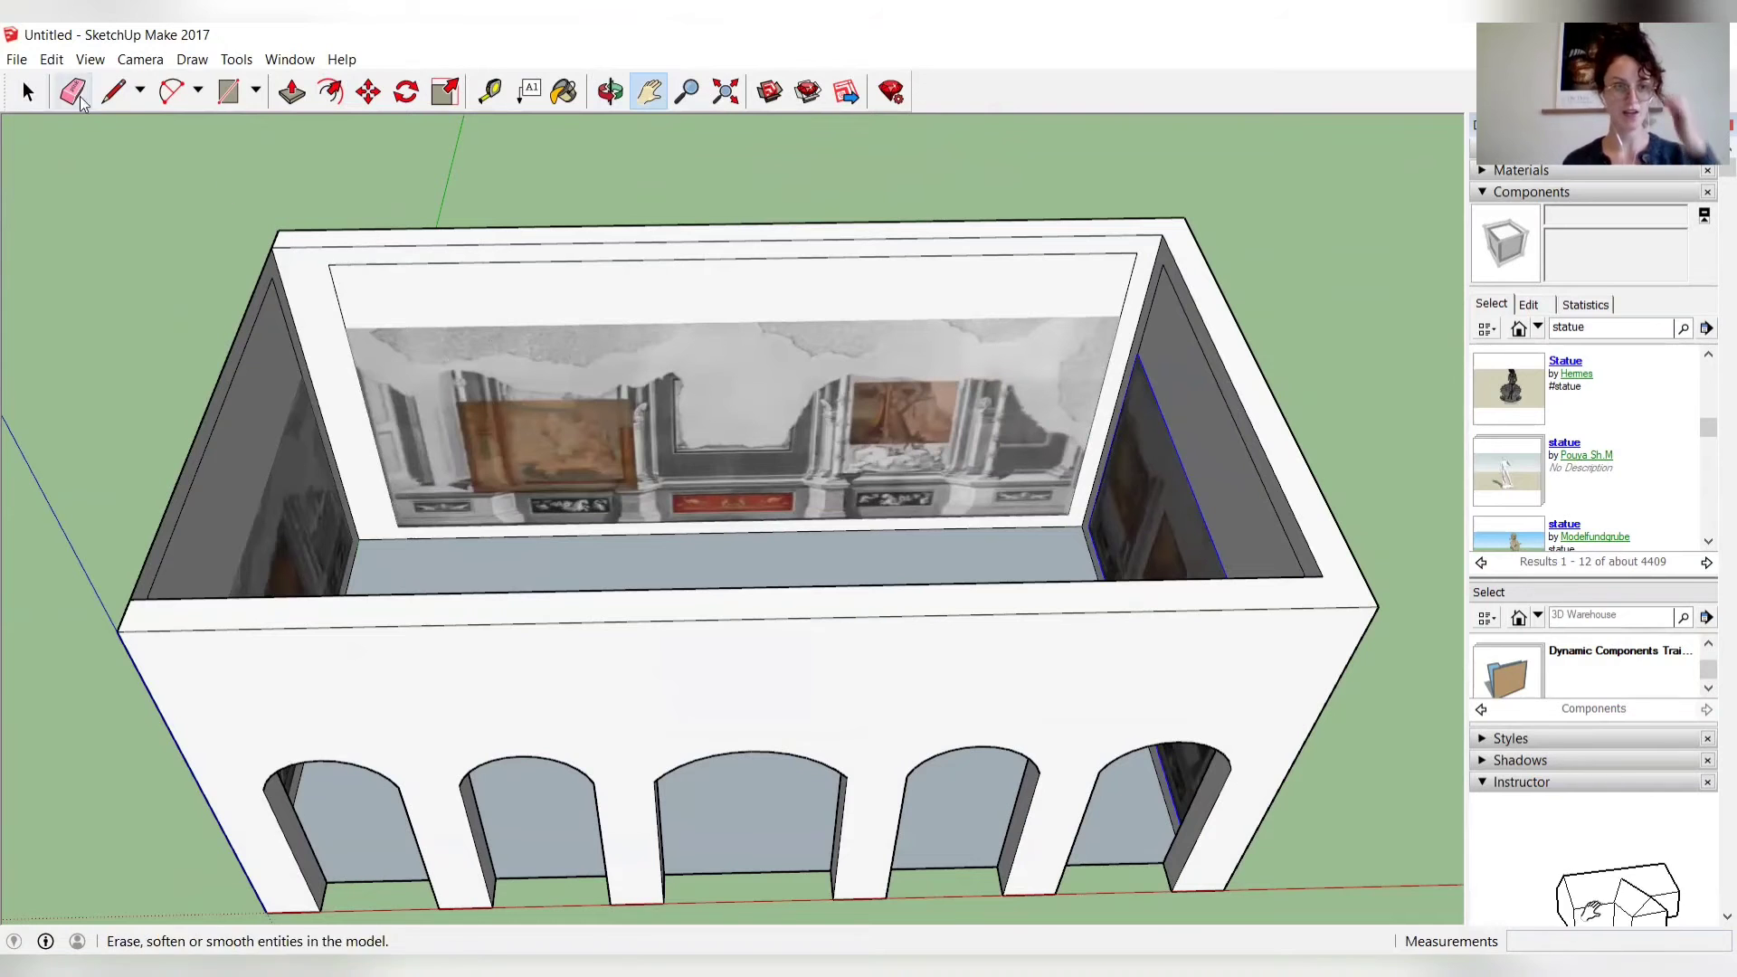
click(27, 92)
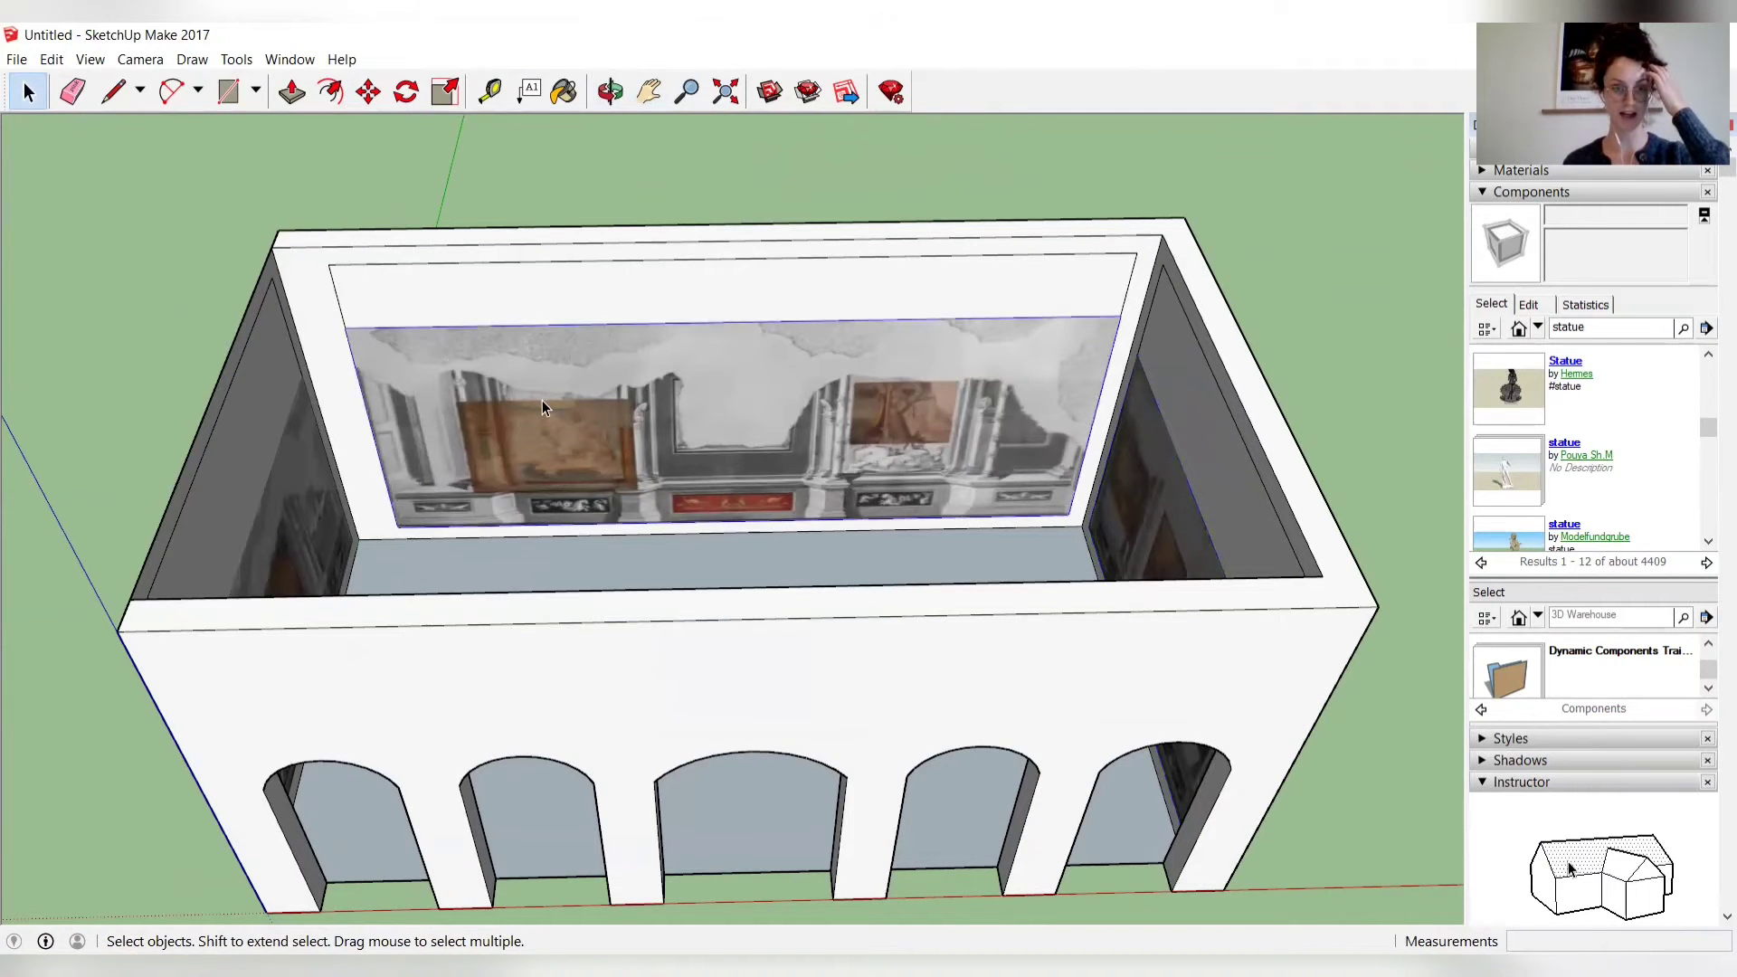
click(609, 92)
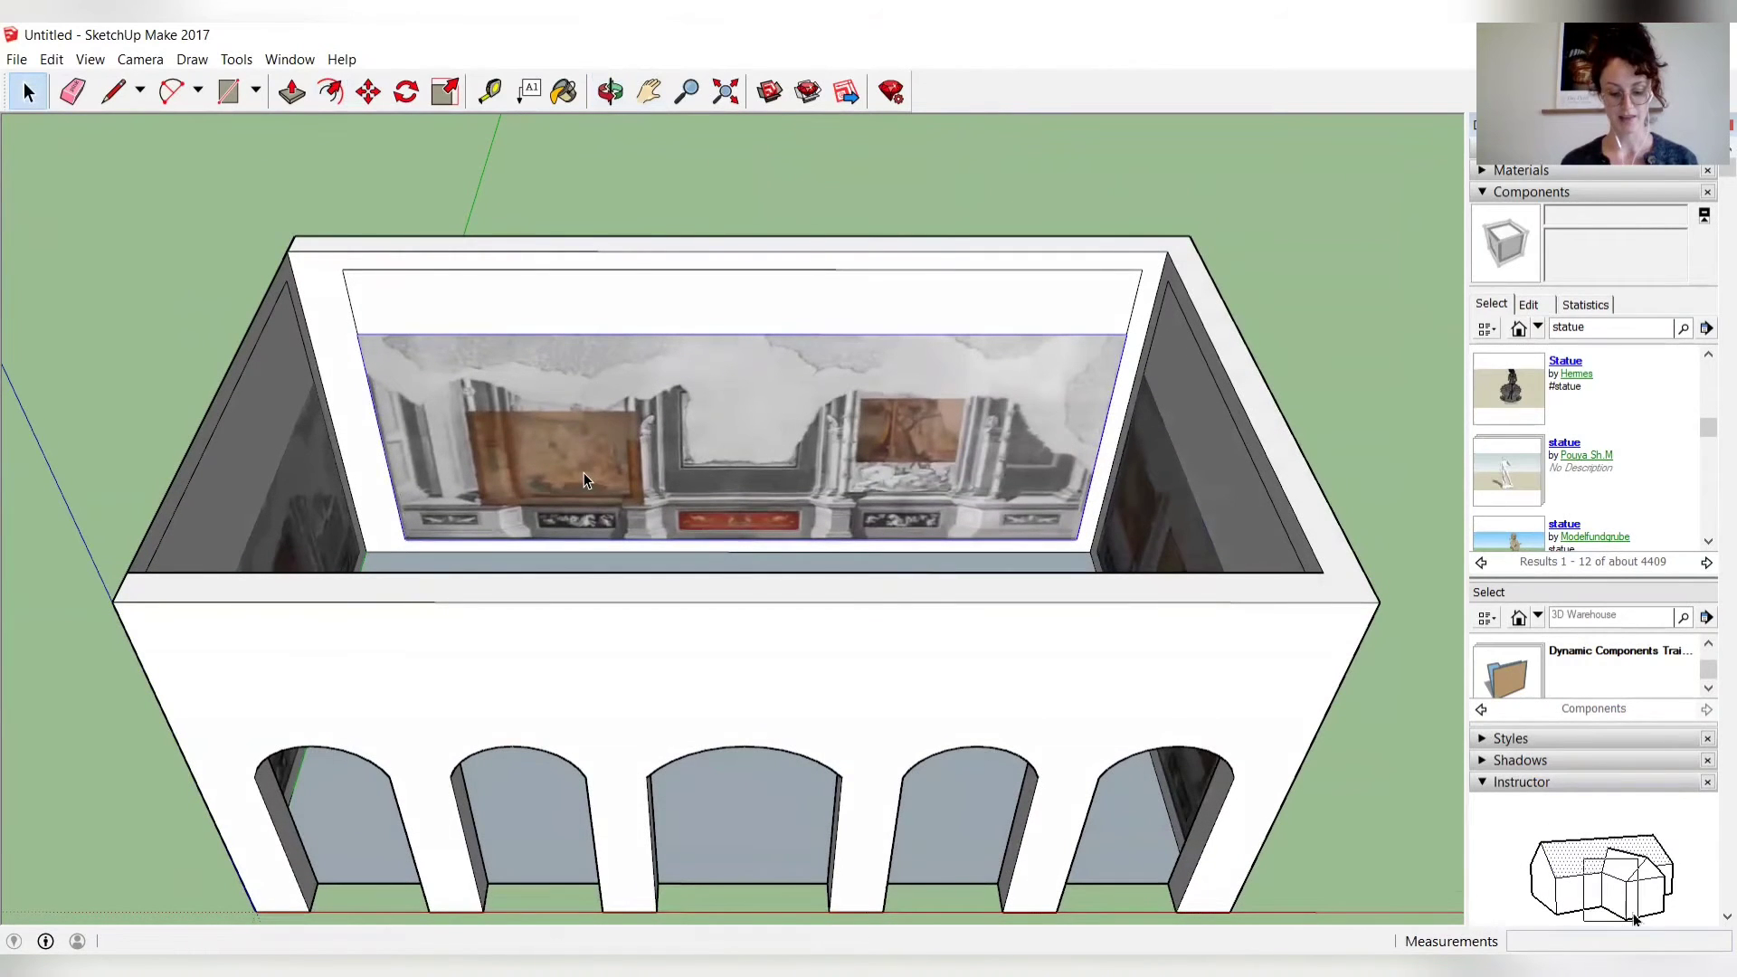
Step: Move the far-wall photo 0.02 away from the wall surface
click(368, 93)
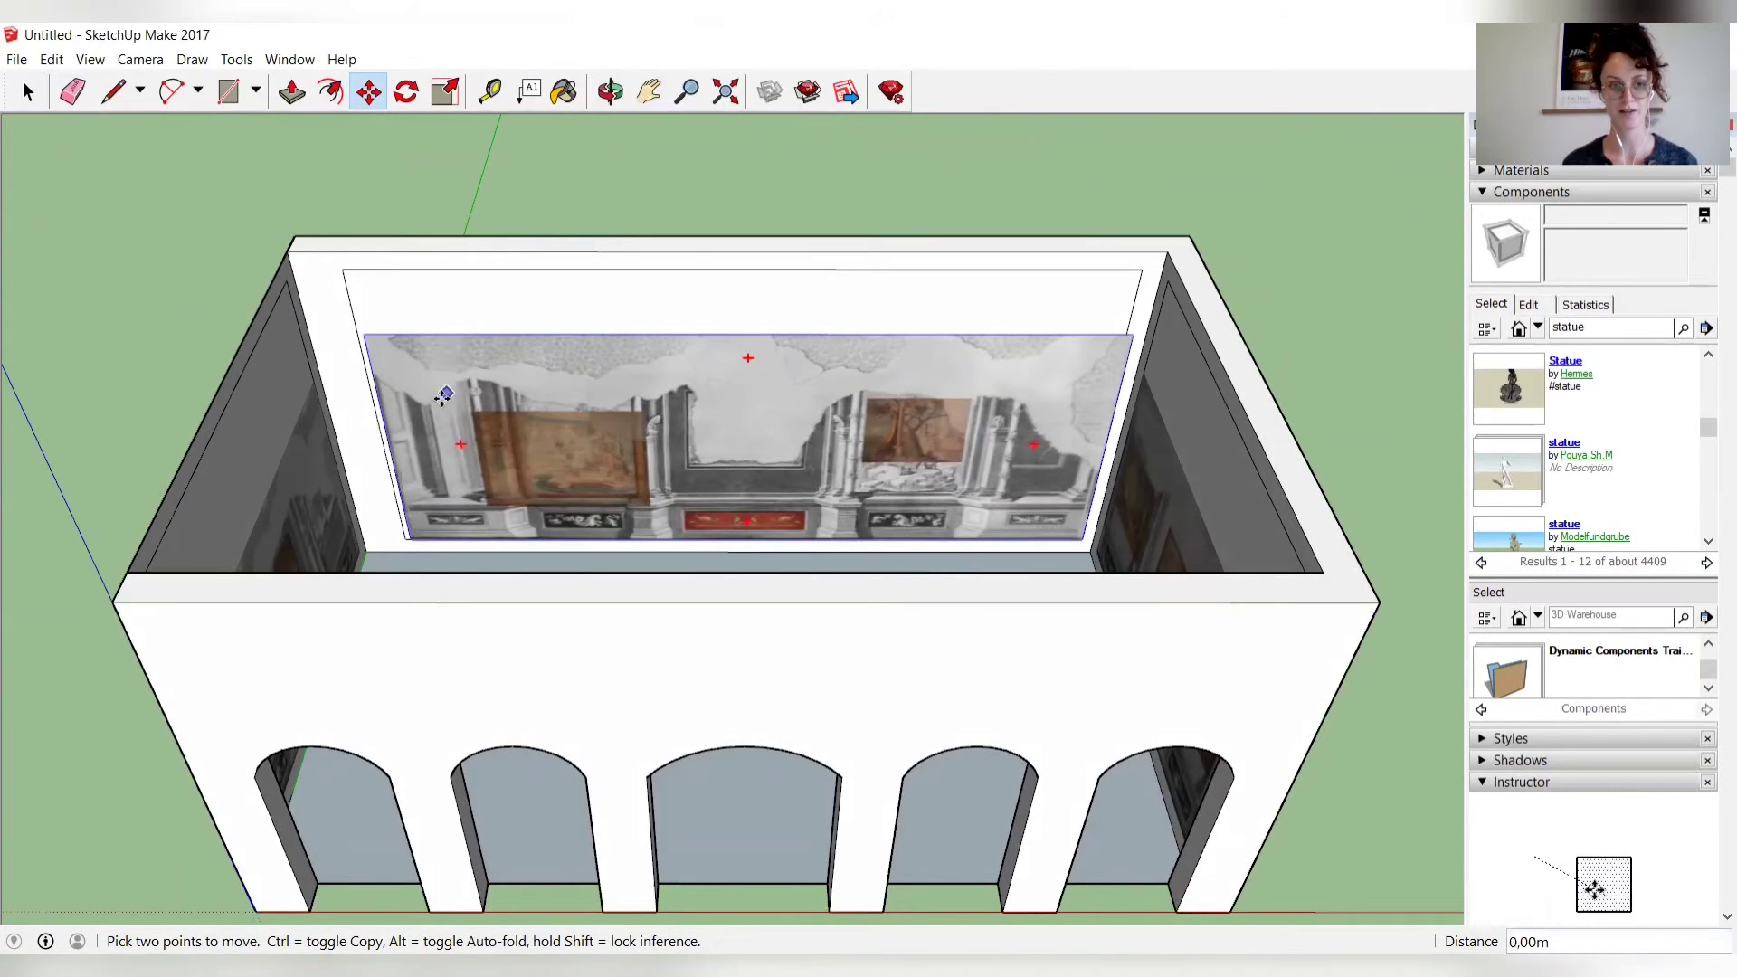
mouse_move(443, 397)
text(0,02)
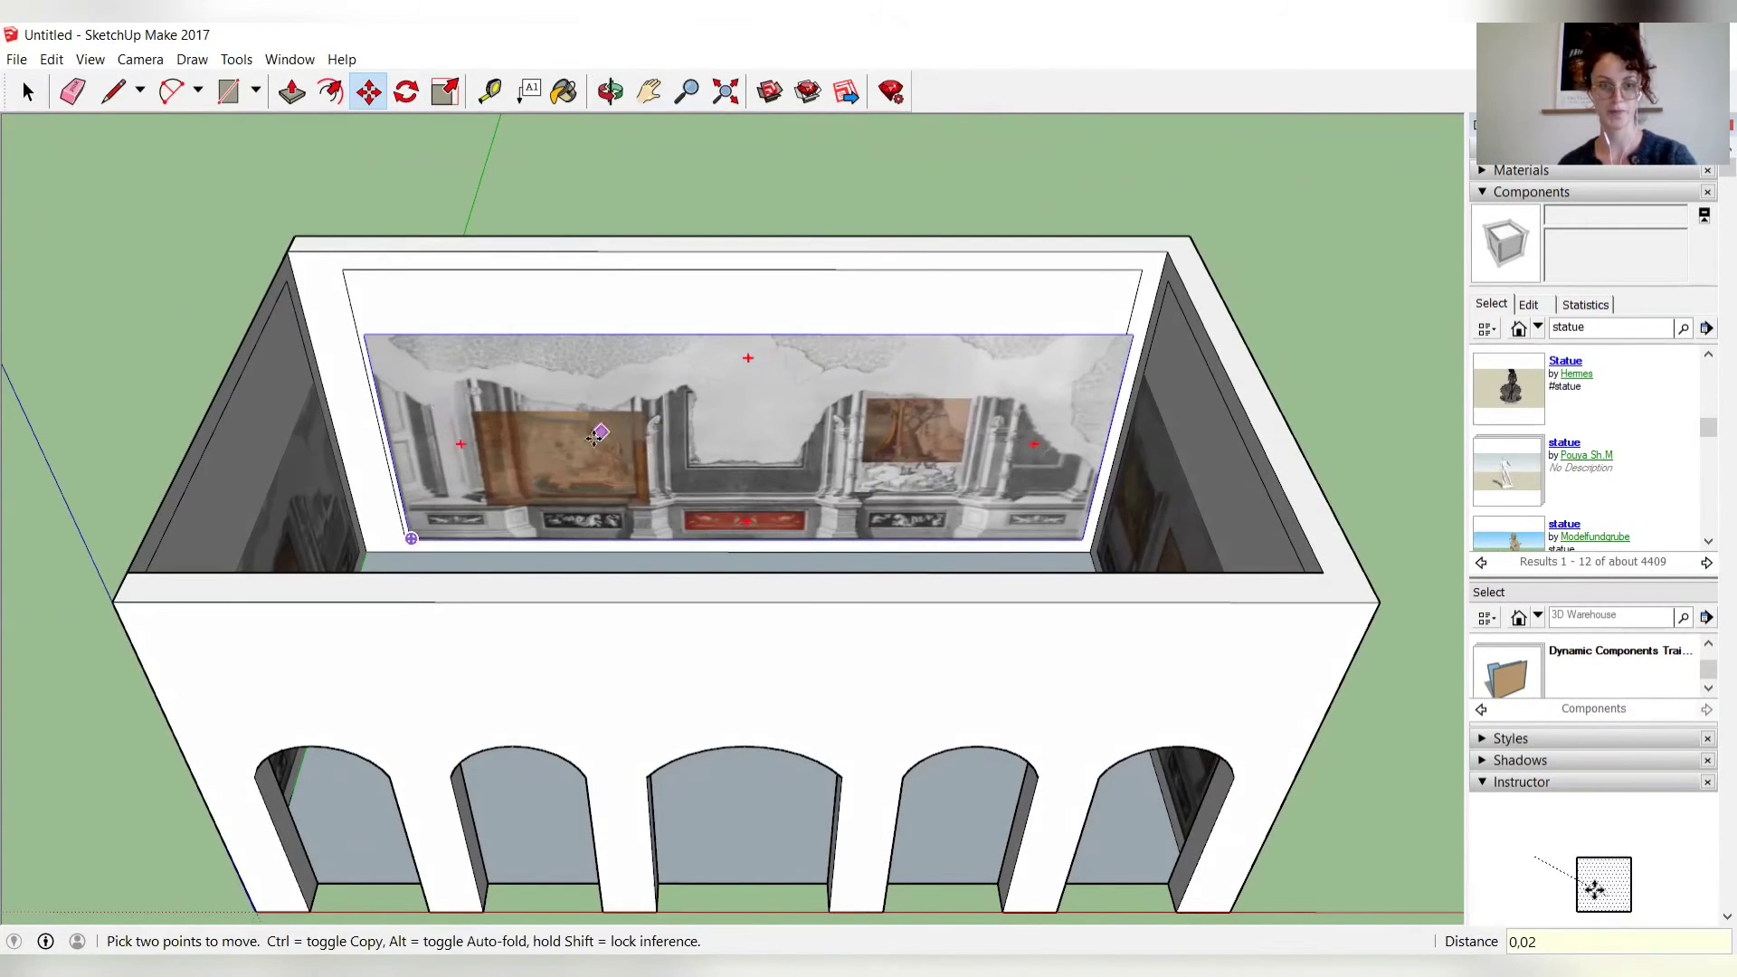
drag(598, 433, 477, 398)
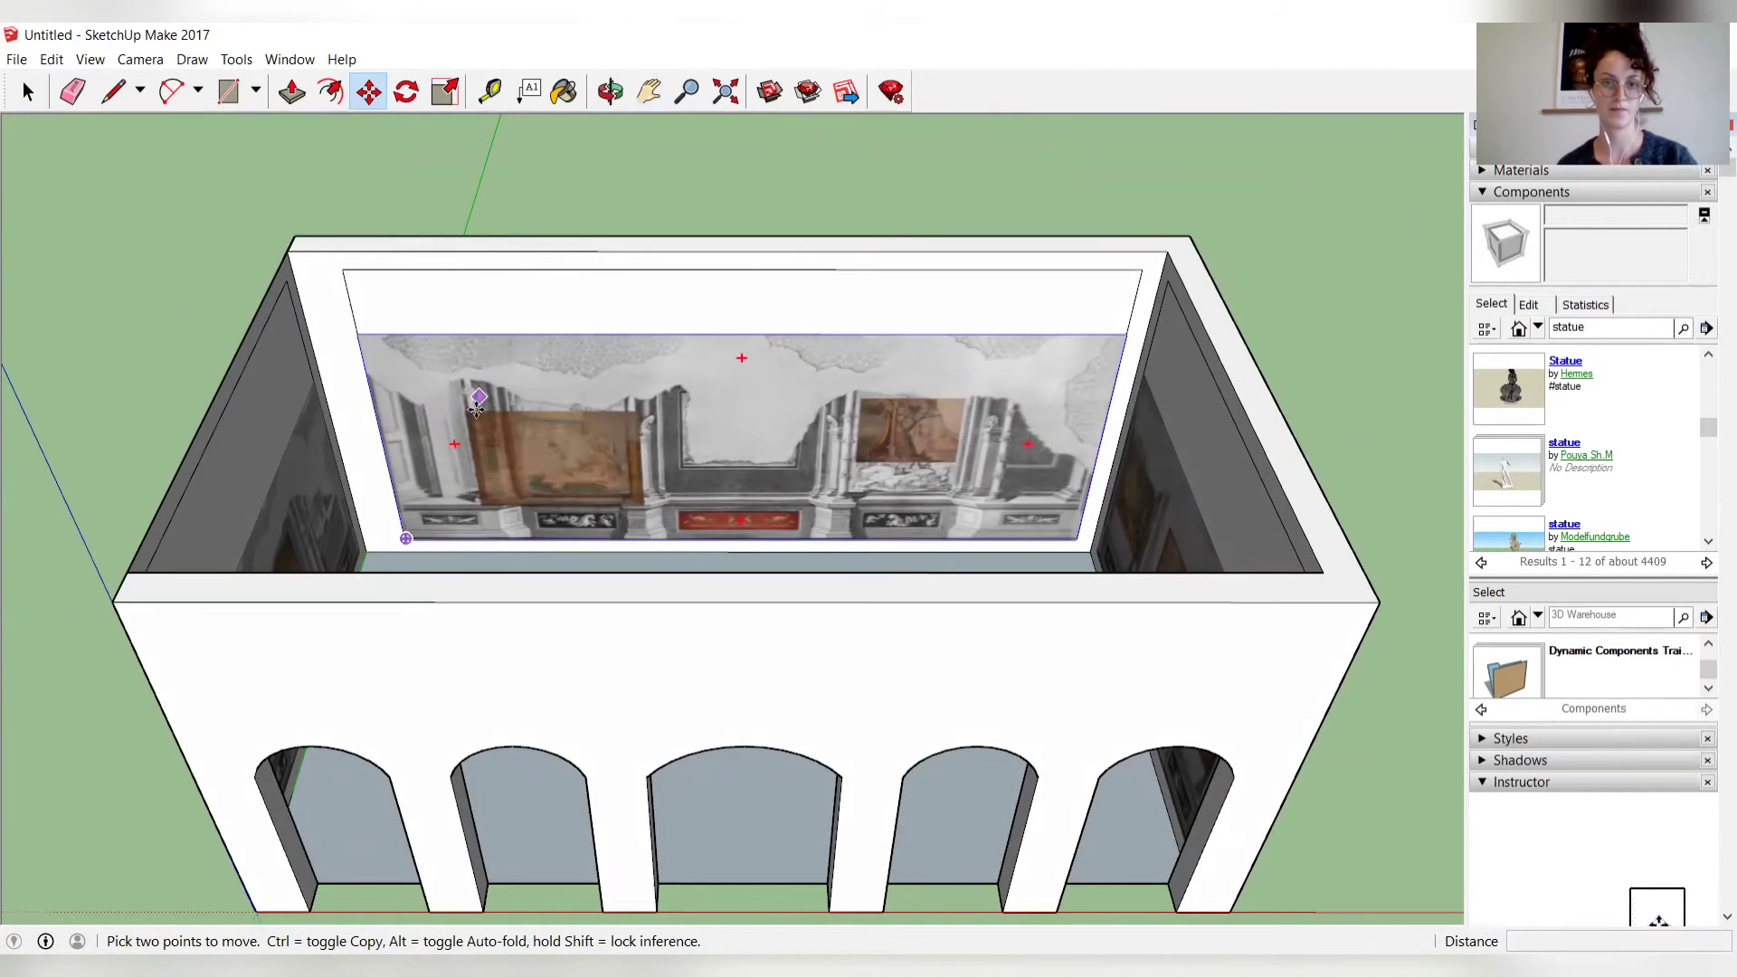
mouse_move(490, 381)
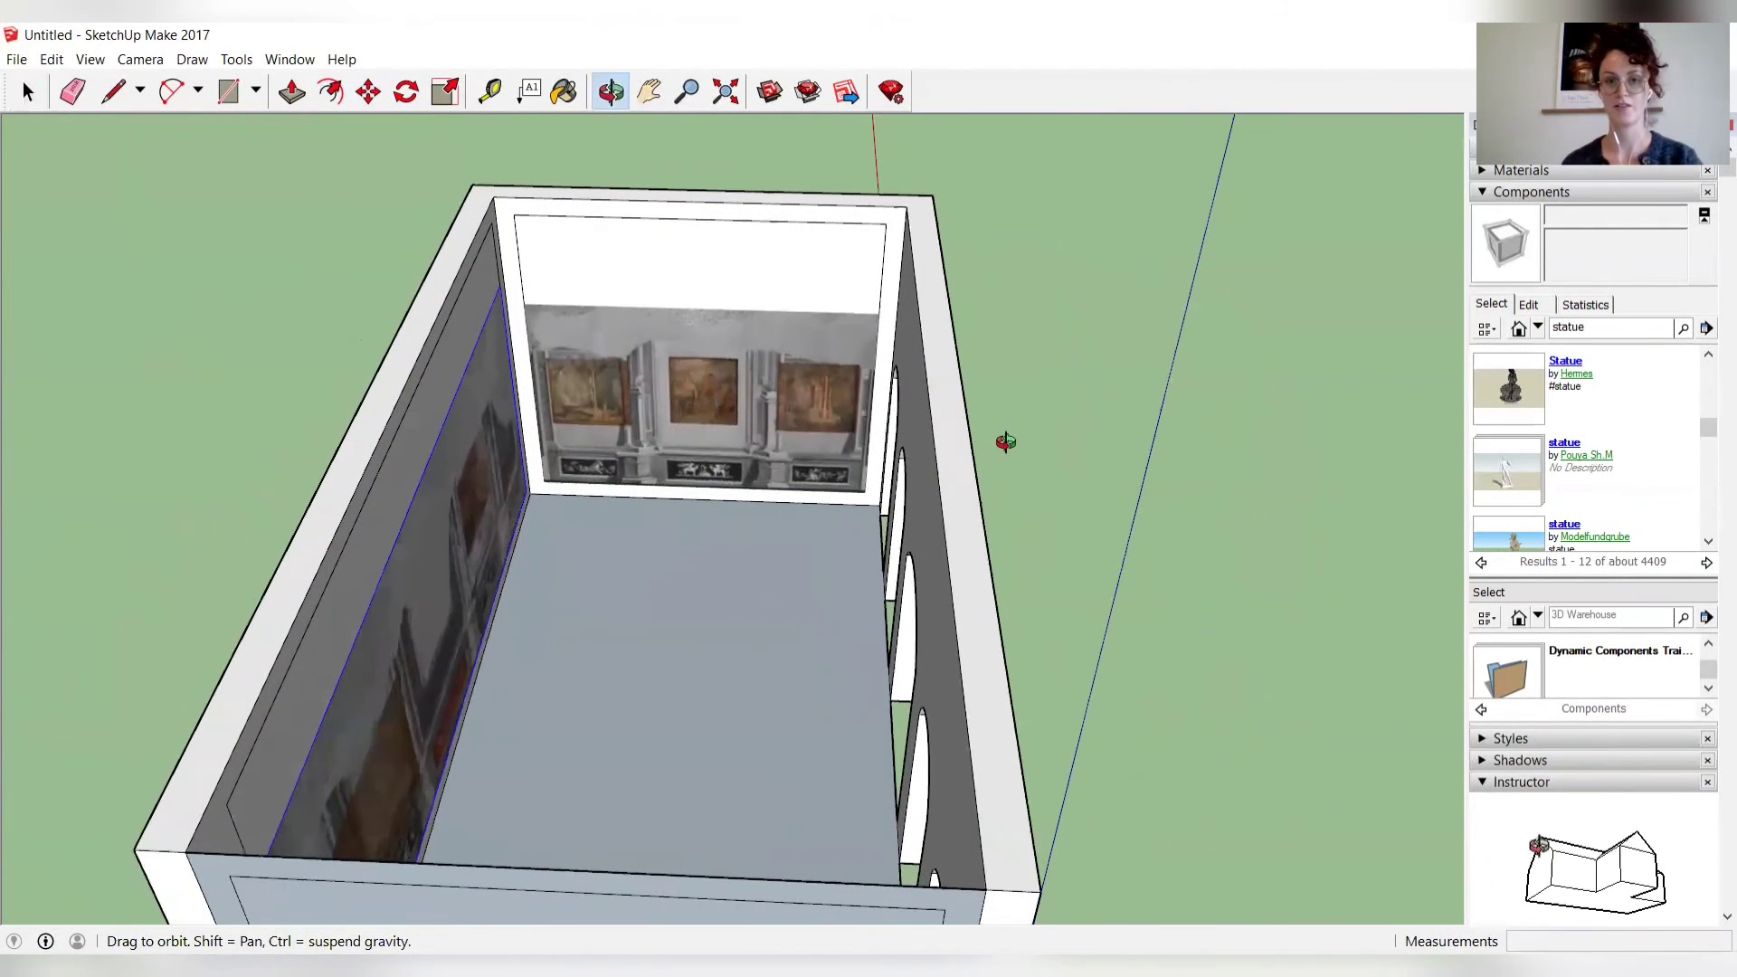
Step: Start a move on the long-wall photo, cancel to reselect it, and begin the move again
click(367, 91)
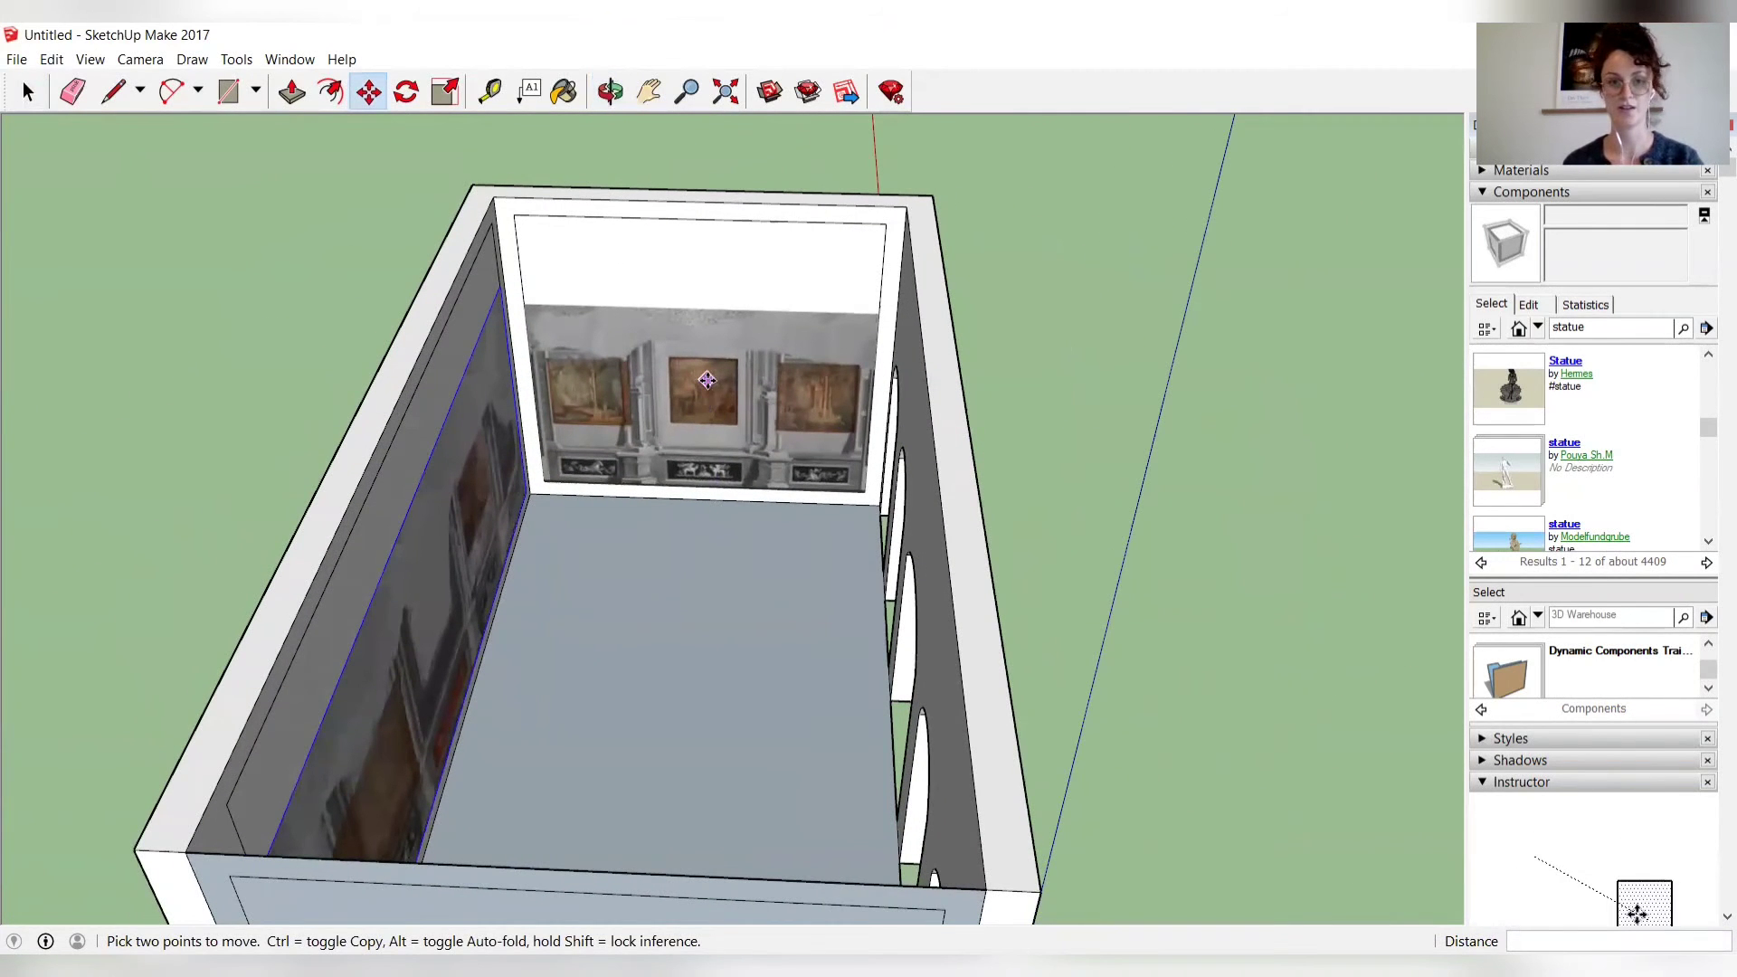
click(25, 93)
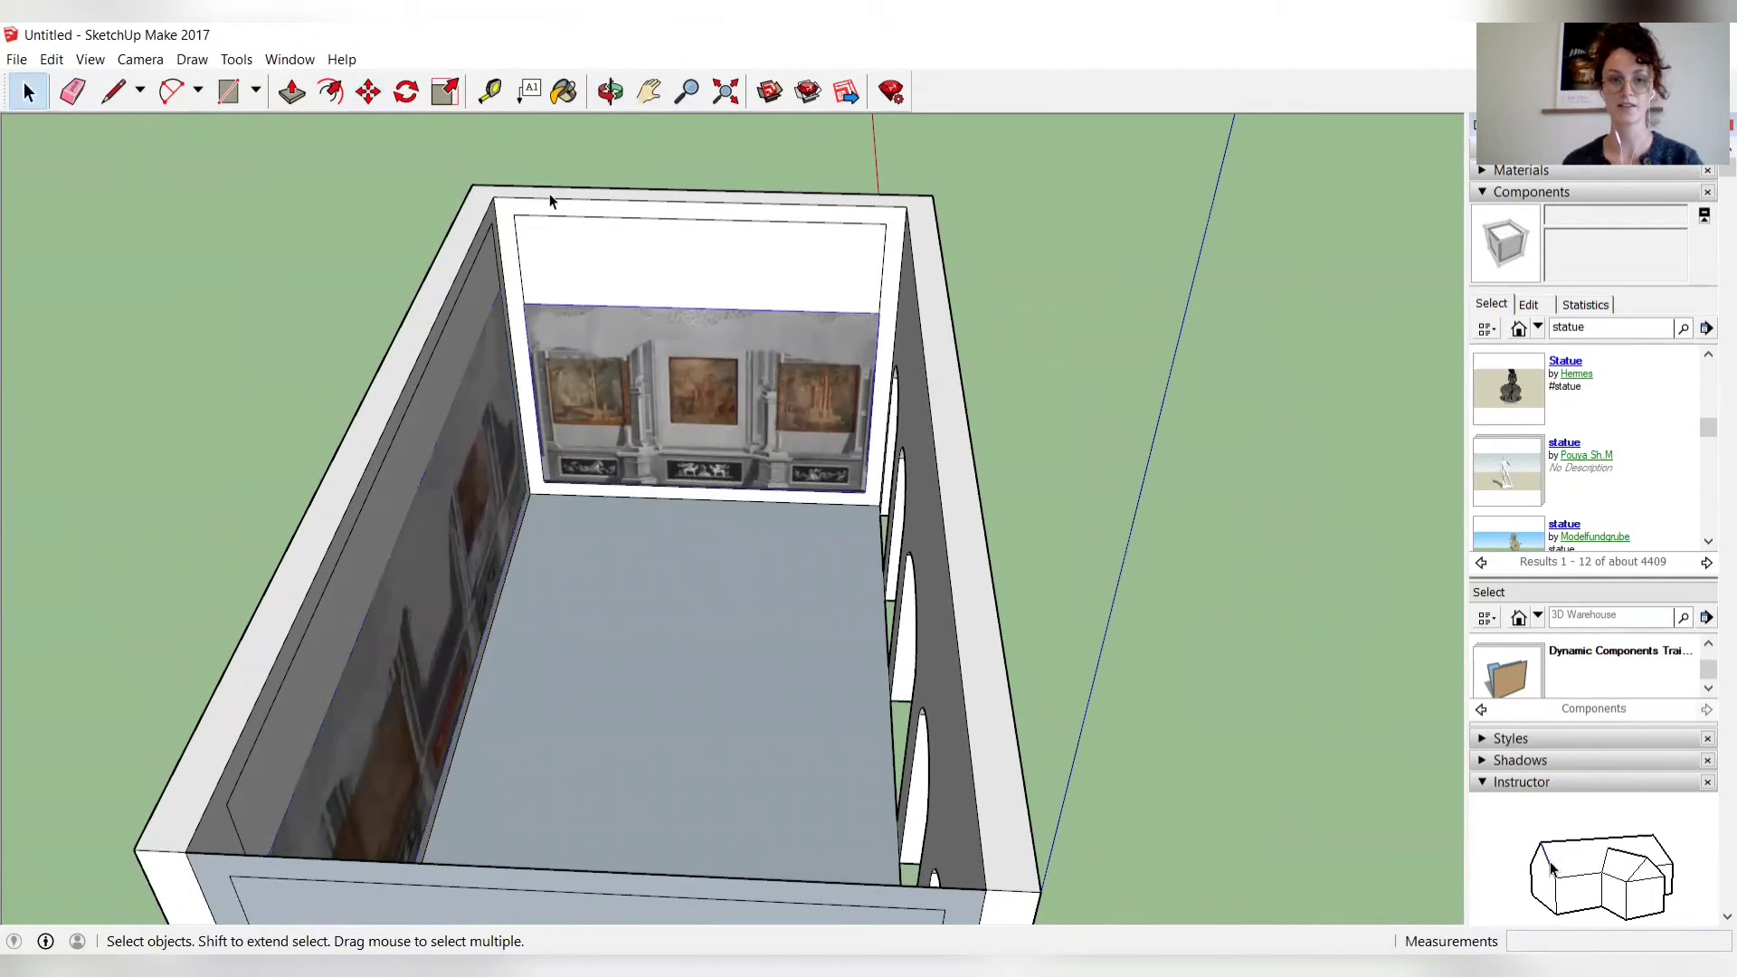
click(367, 92)
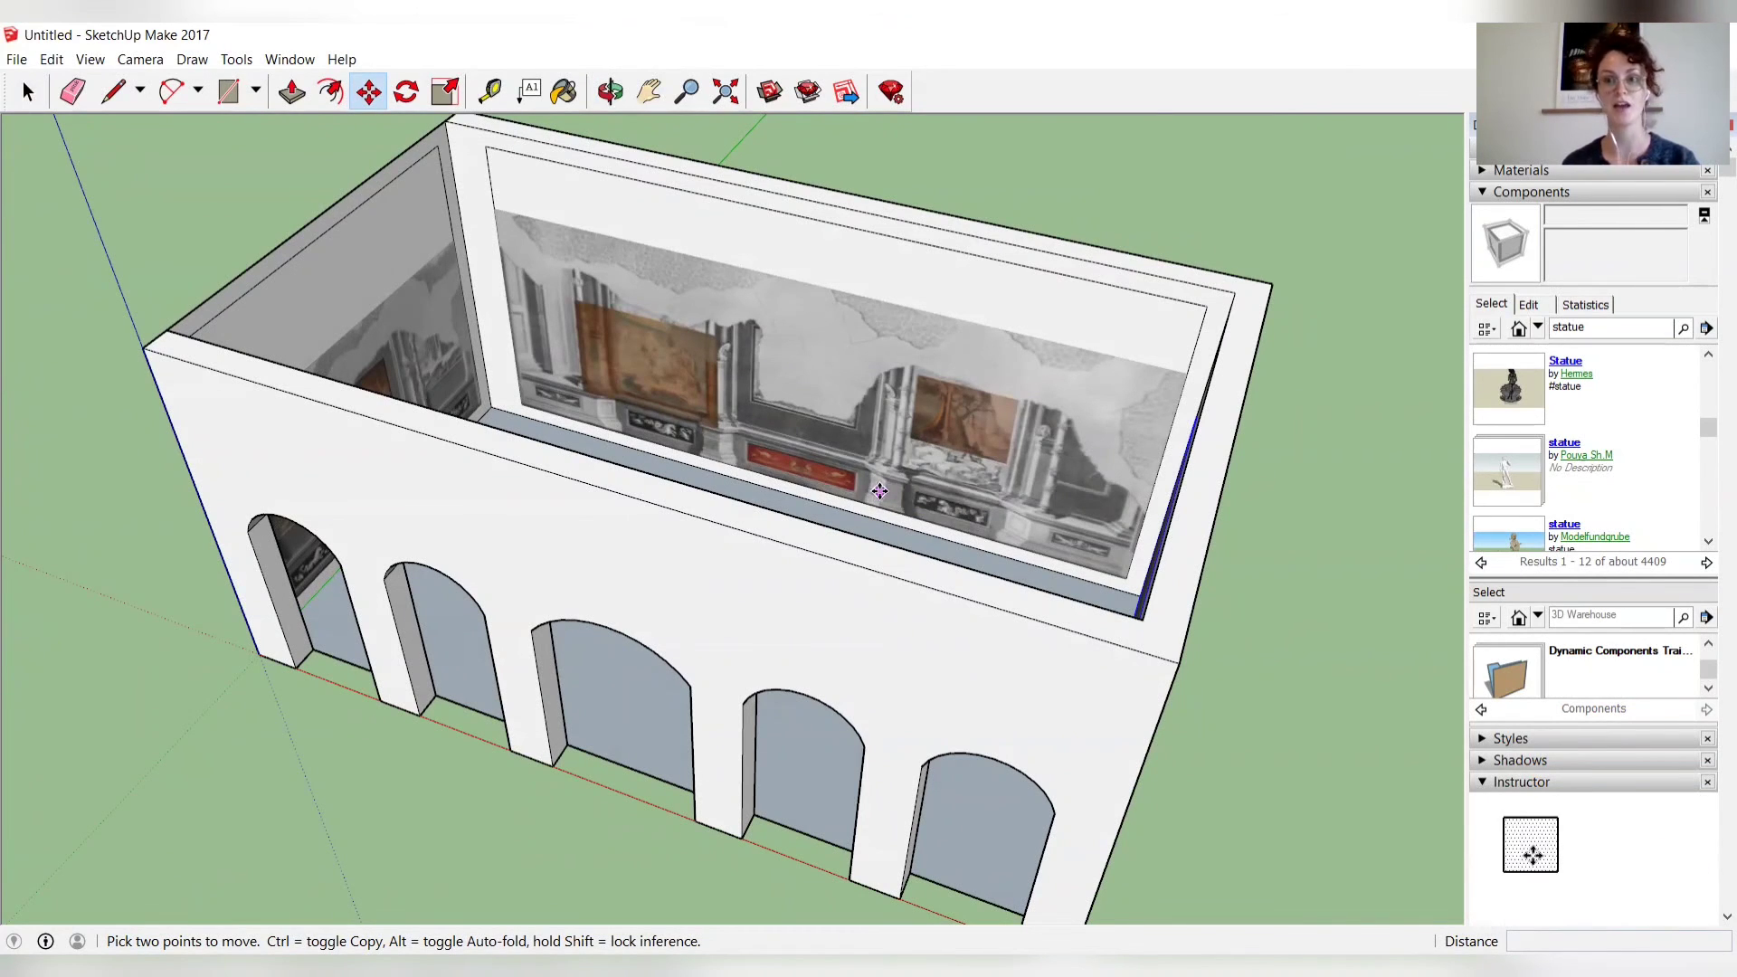
mouse_move(880, 491)
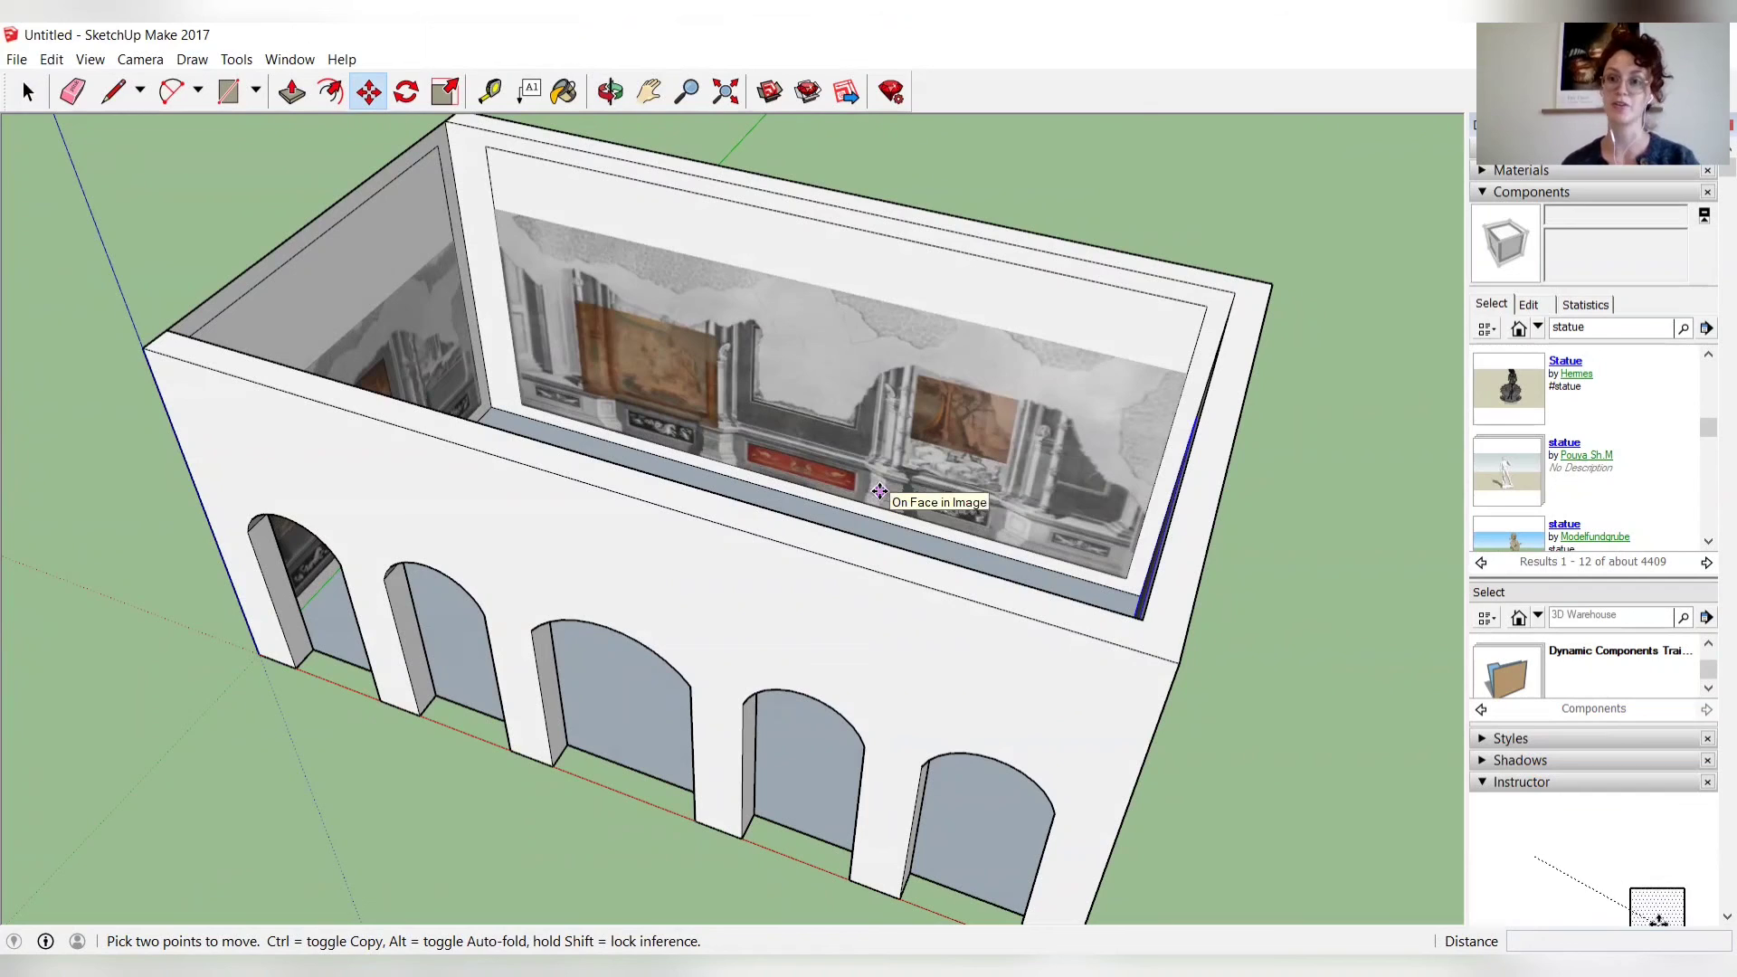